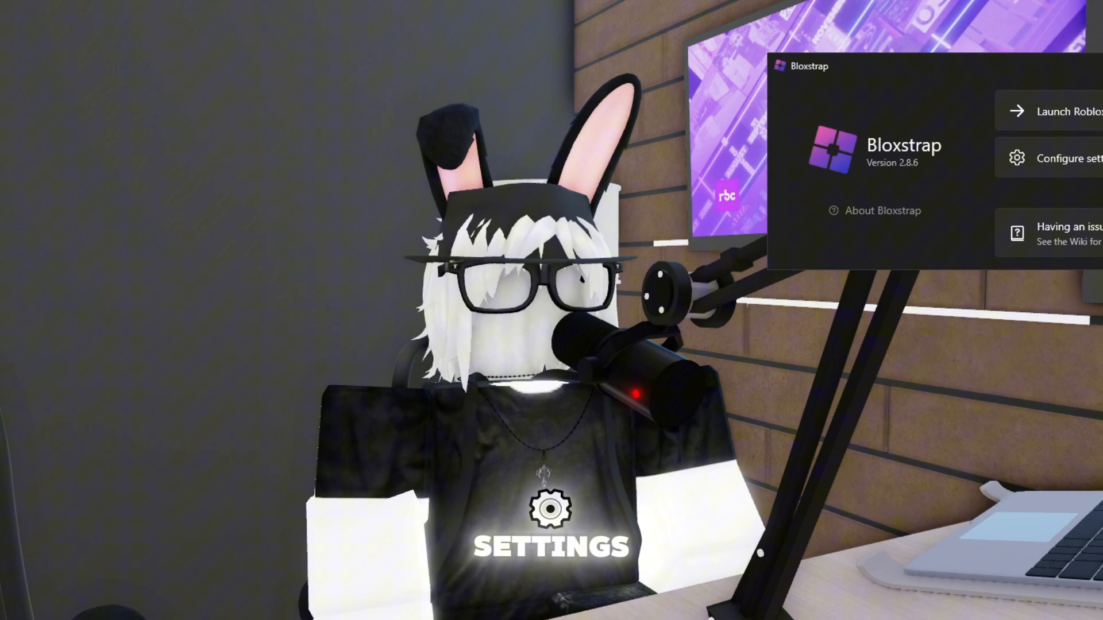
# Step: Open the Fishstrap settings window from the launcher's Configure settings option
pyautogui.click(1066, 158)
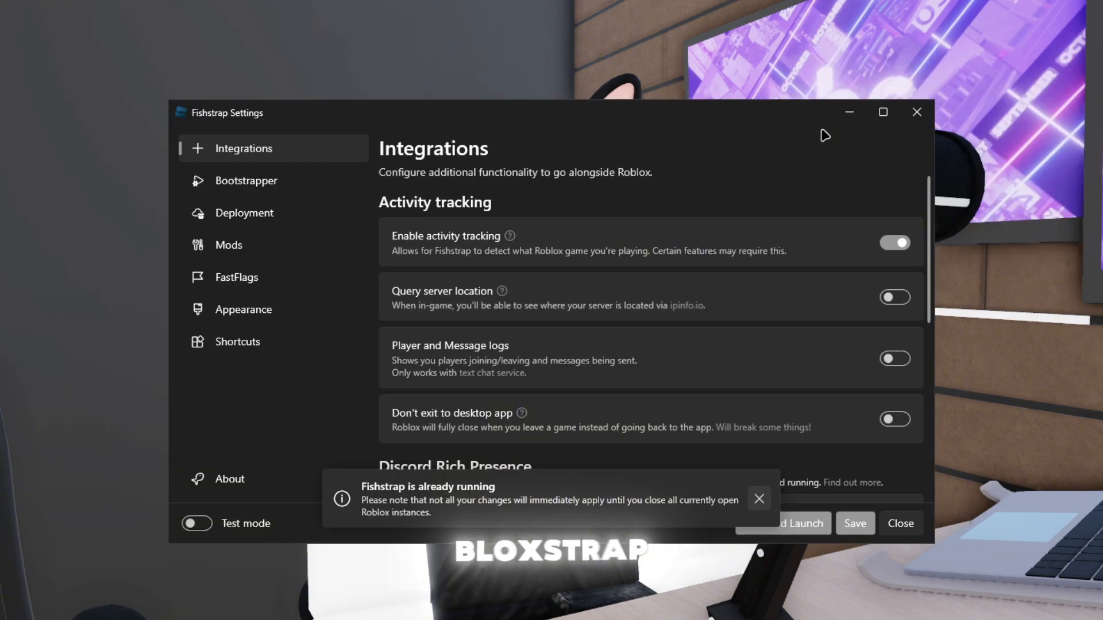
# Step: Dismiss the 'already running' notice and scroll through activity tracking and Discord Rich Presence options
pyautogui.click(758, 499)
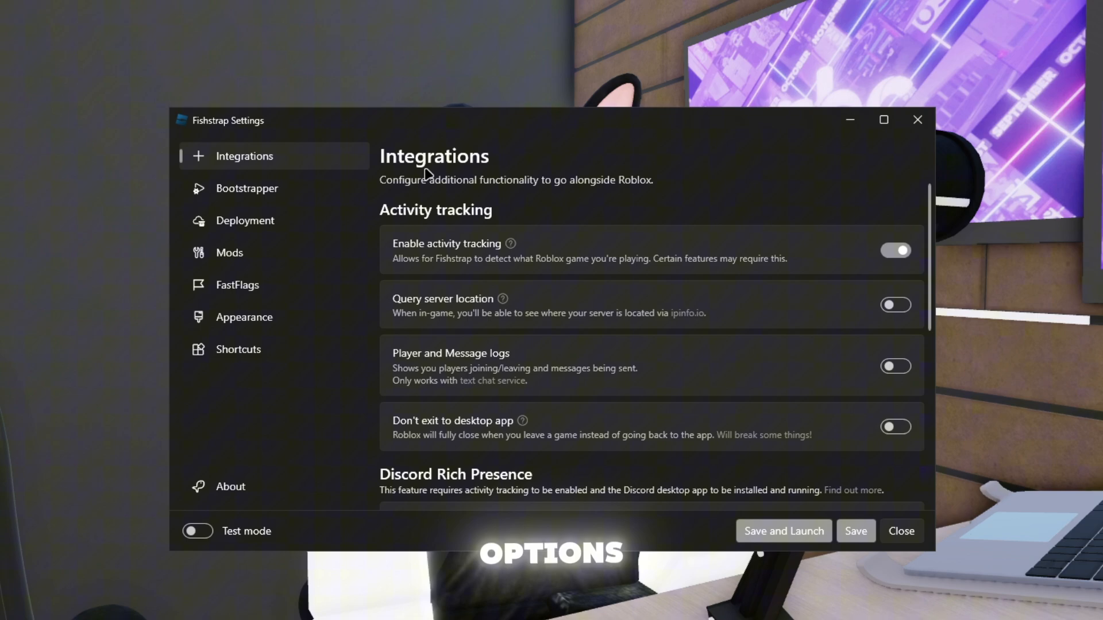
pyautogui.scroll(-3)
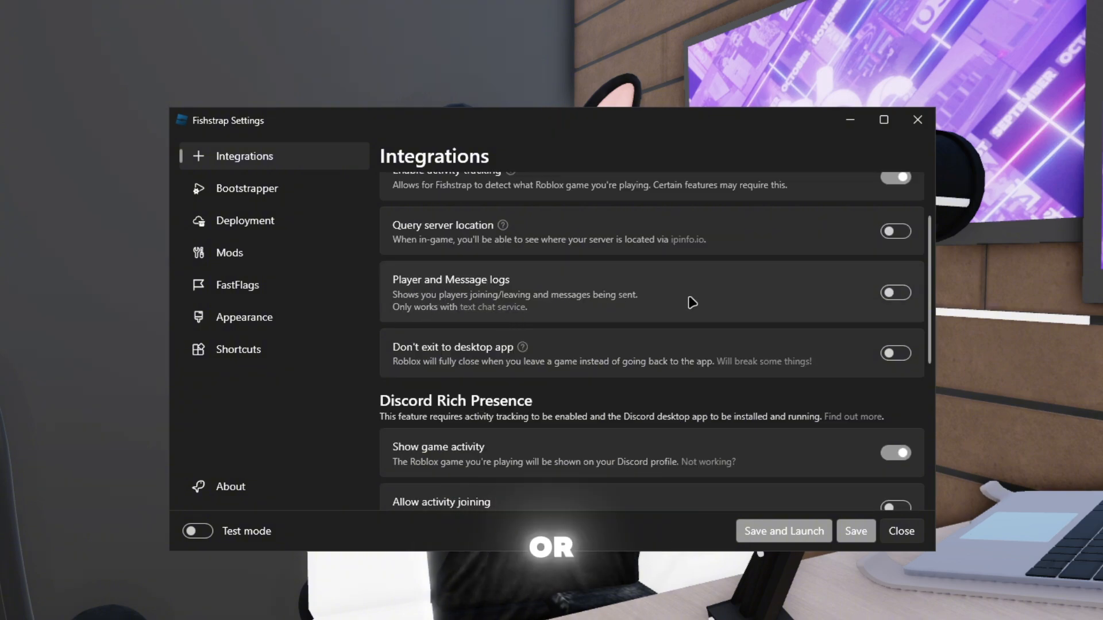
pyautogui.moveTo(637, 433)
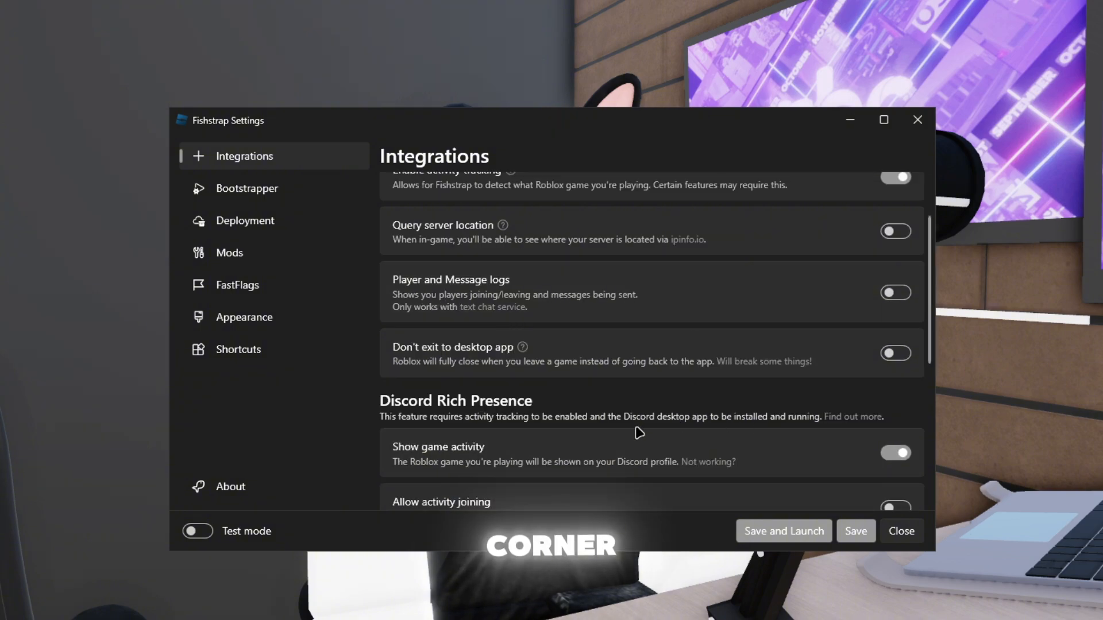
pyautogui.scroll(-3)
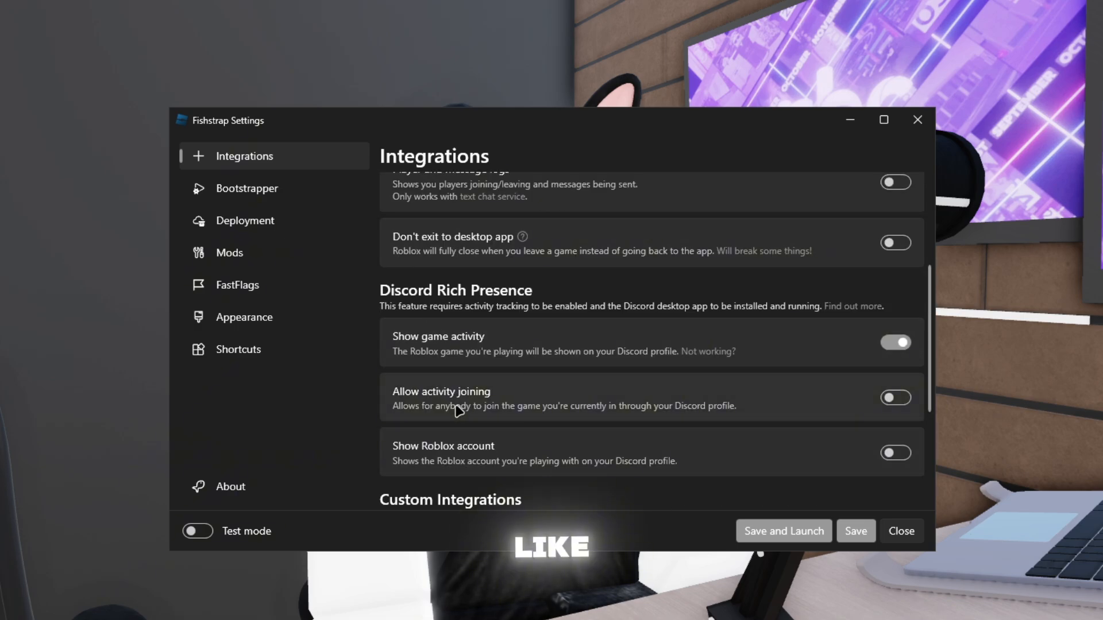
pyautogui.scroll(3)
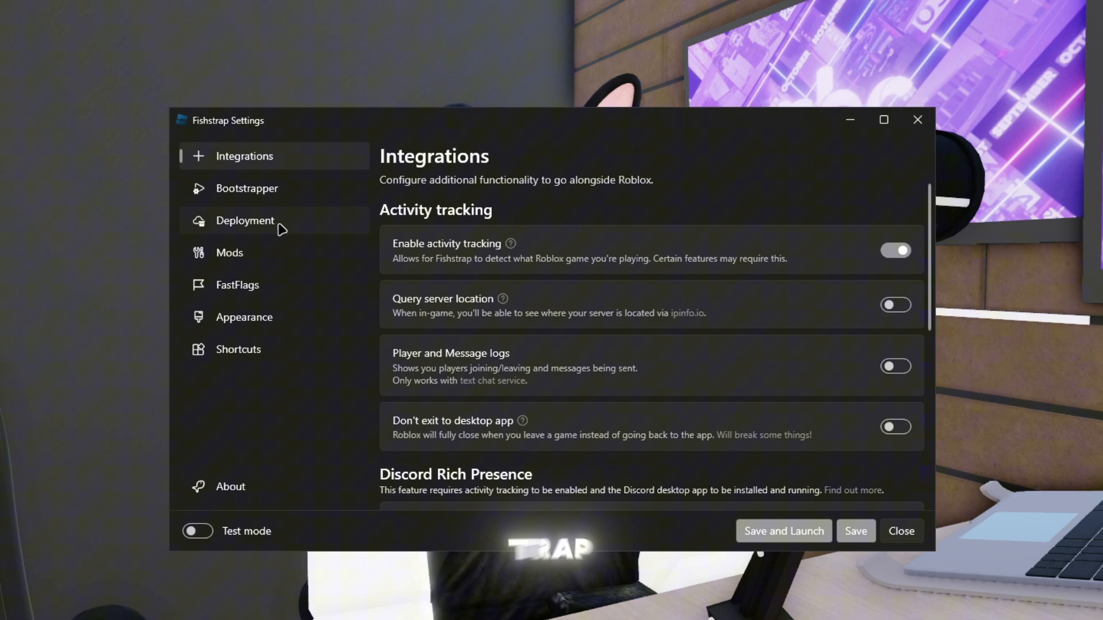
# Step: Look over the Deployment page's channel and version details, then go to FastFlags
pyautogui.click(245, 220)
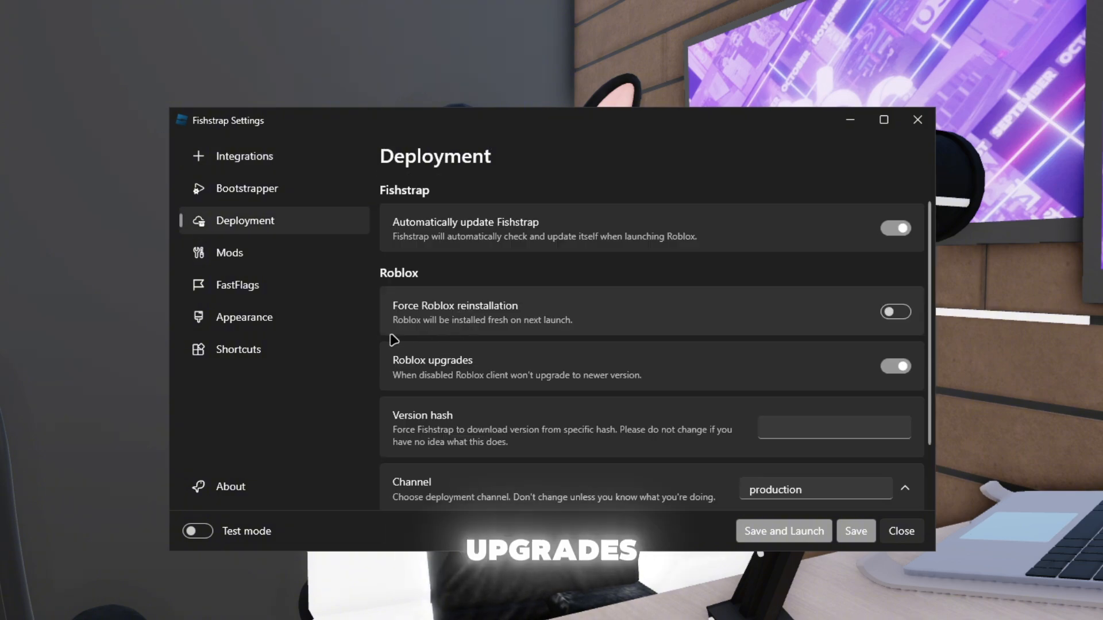
pyautogui.moveTo(532, 332)
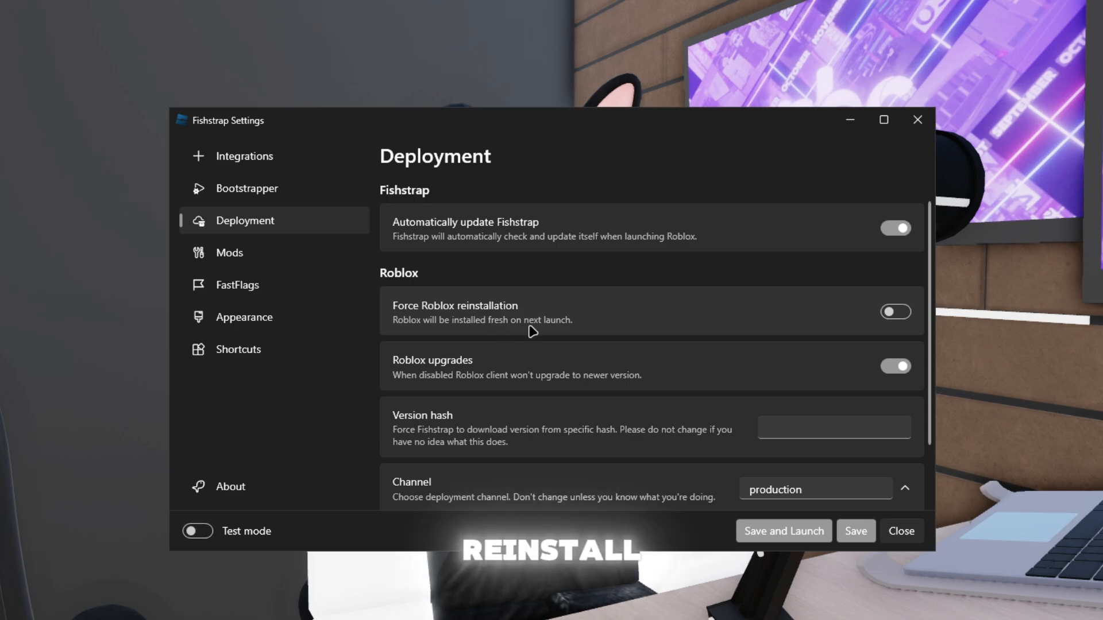
pyautogui.scroll(-3)
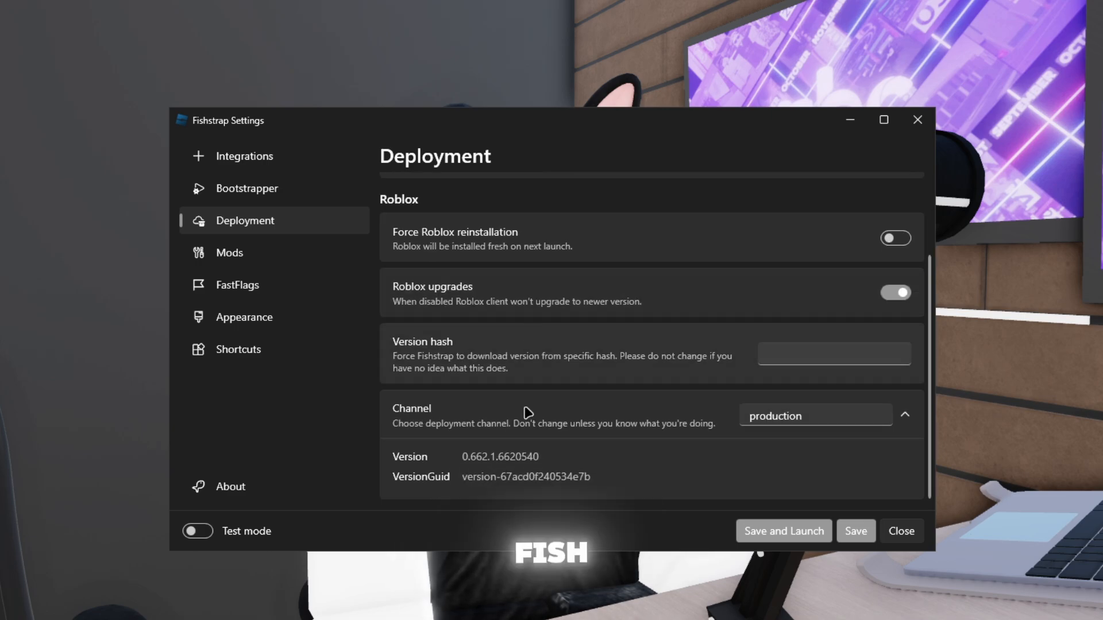
pyautogui.click(237, 285)
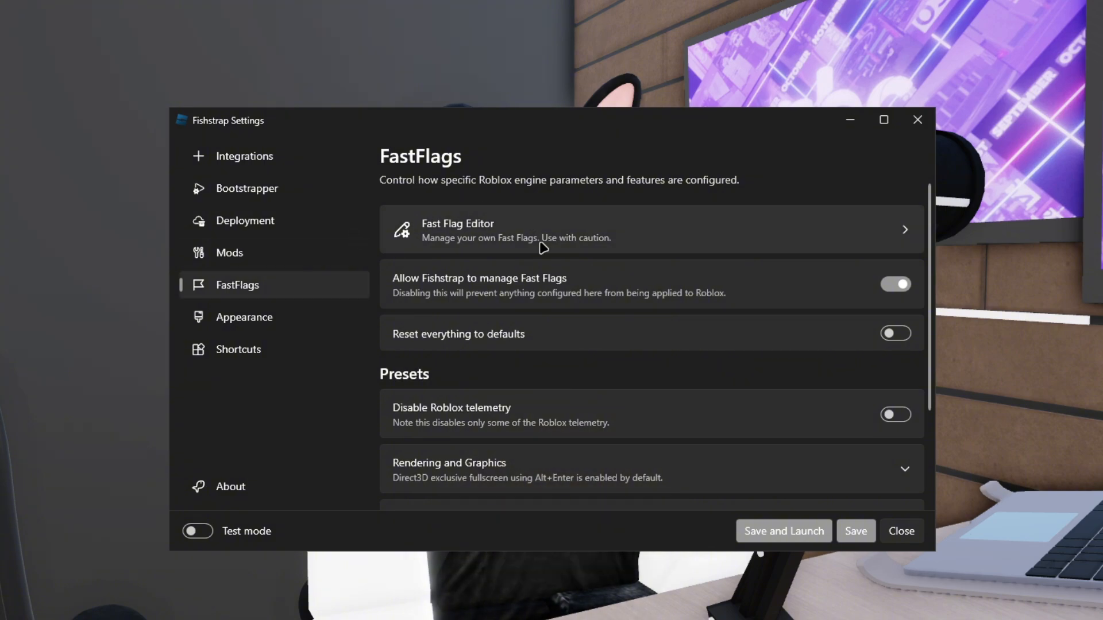
# Step: Browse the User Interface and Layout and Roblox Menu FastFlags preset sections
pyautogui.scroll(-3)
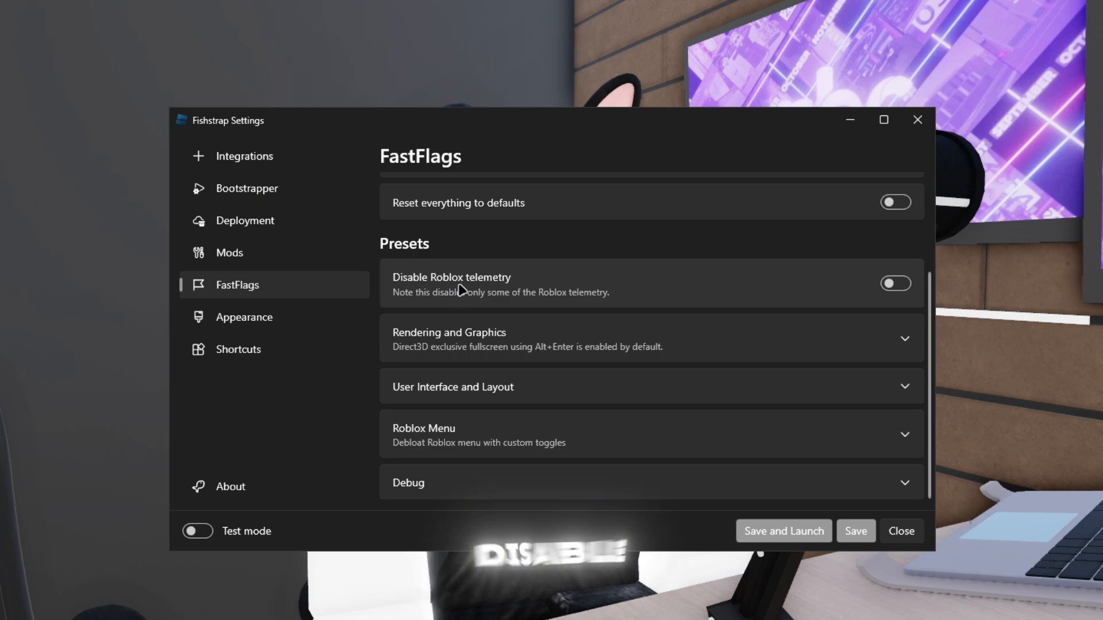
pyautogui.moveTo(568, 346)
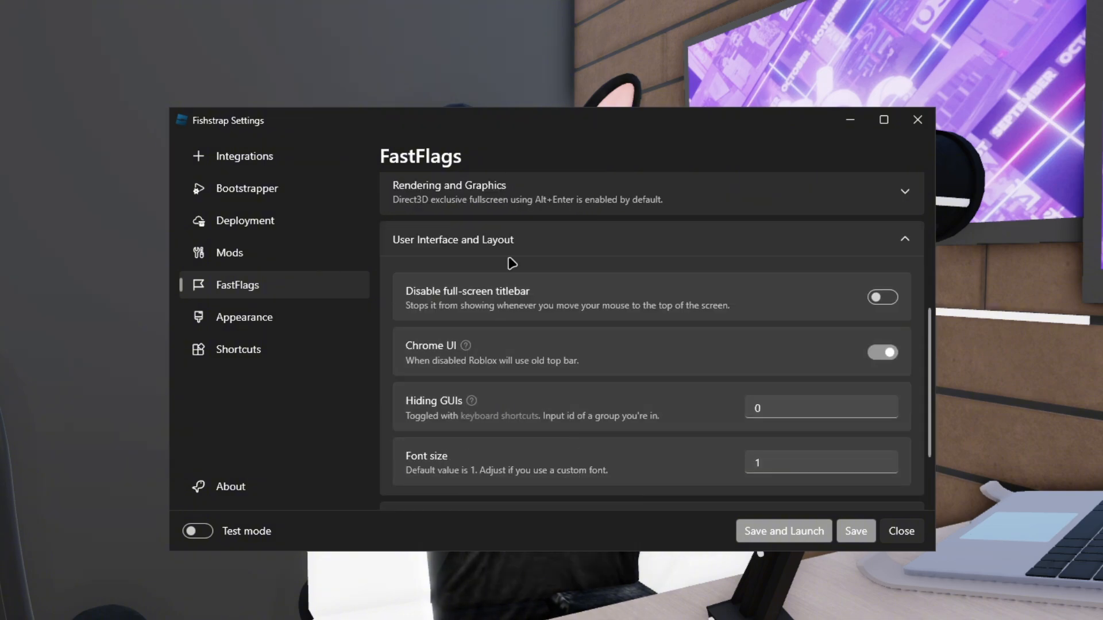
pyautogui.scroll(3)
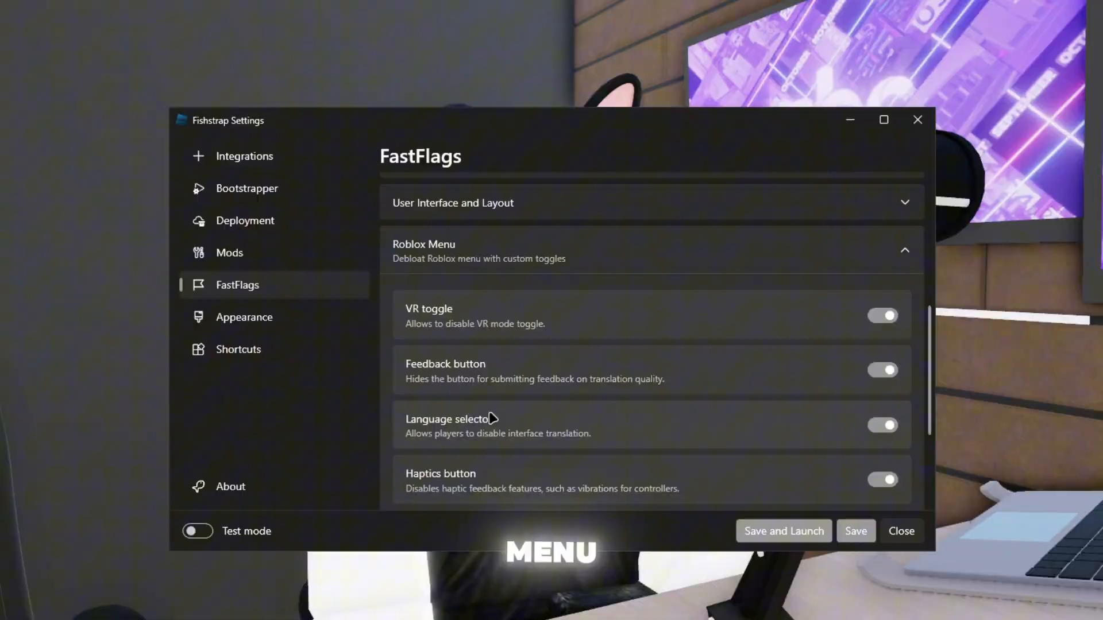
pyautogui.scroll(-3)
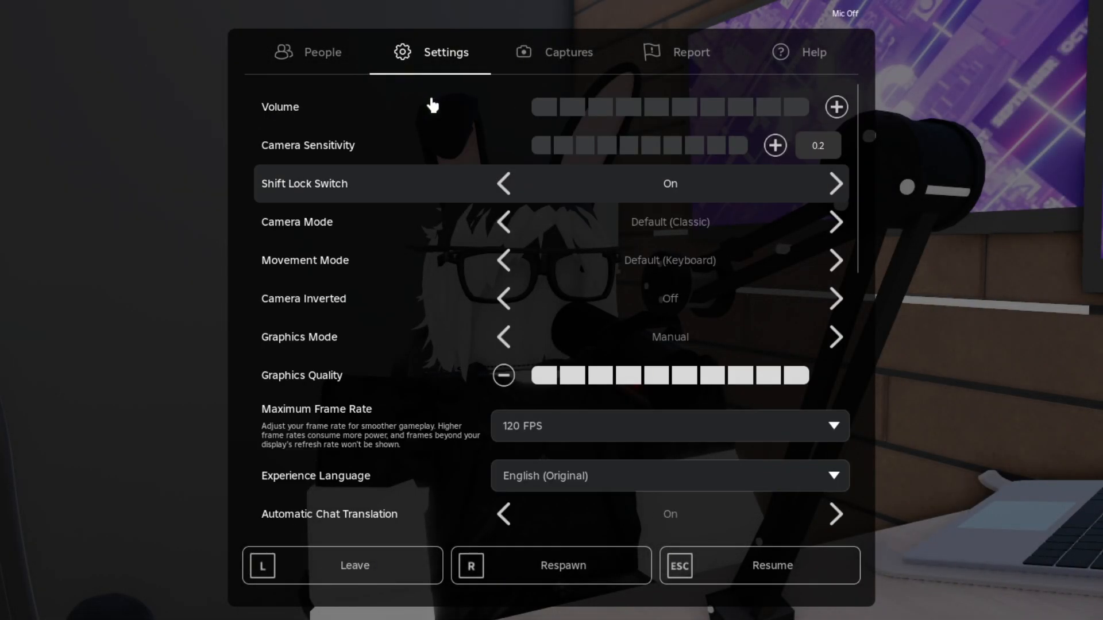
# Step: Switch off the VR toggle preset under Roblox Menu and scroll on to Debug presets
pyautogui.scroll(-3)
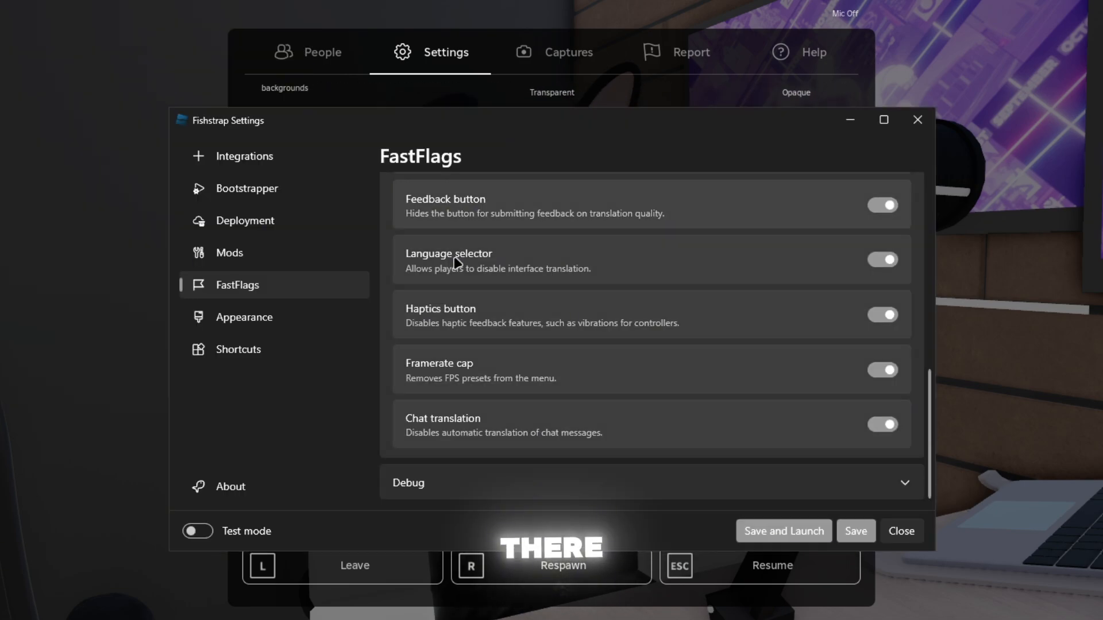
pyautogui.scroll(3)
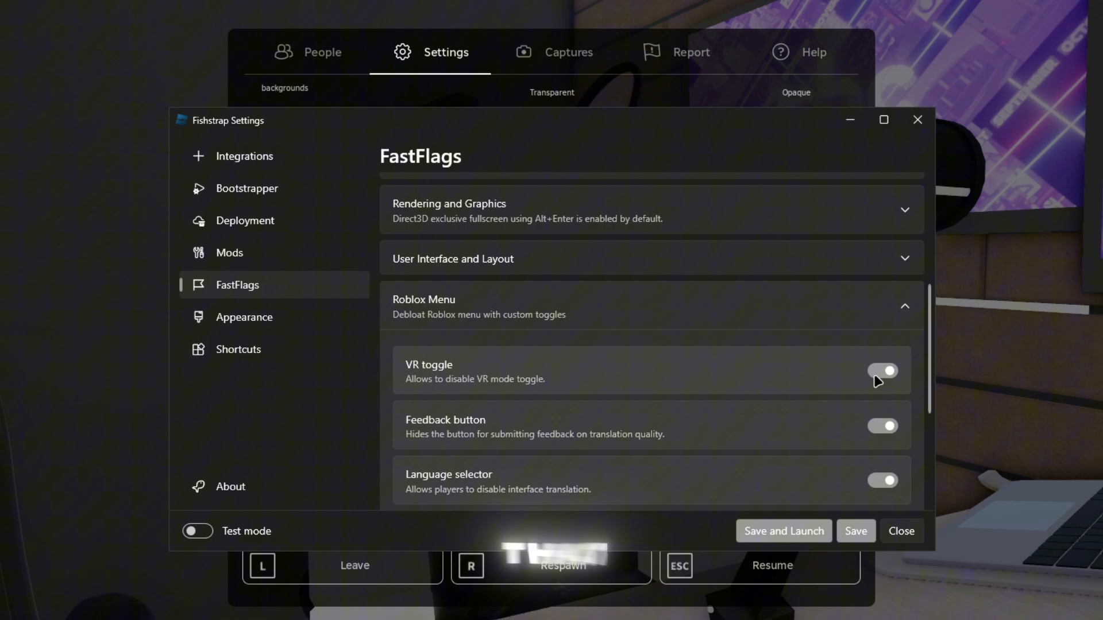
pyautogui.click(883, 370)
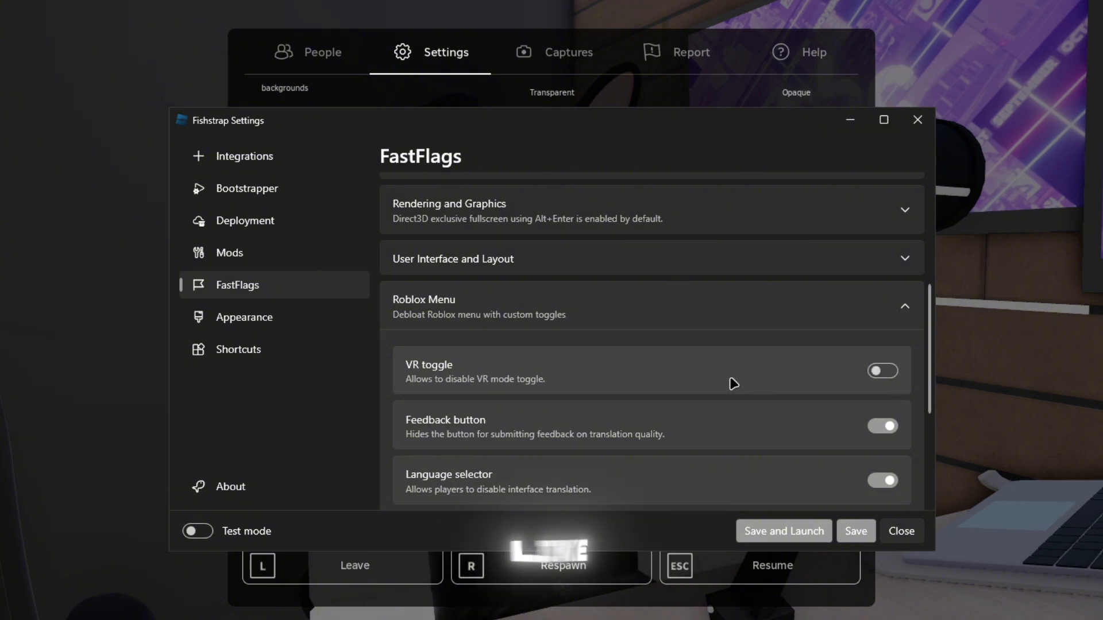
pyautogui.scroll(-3)
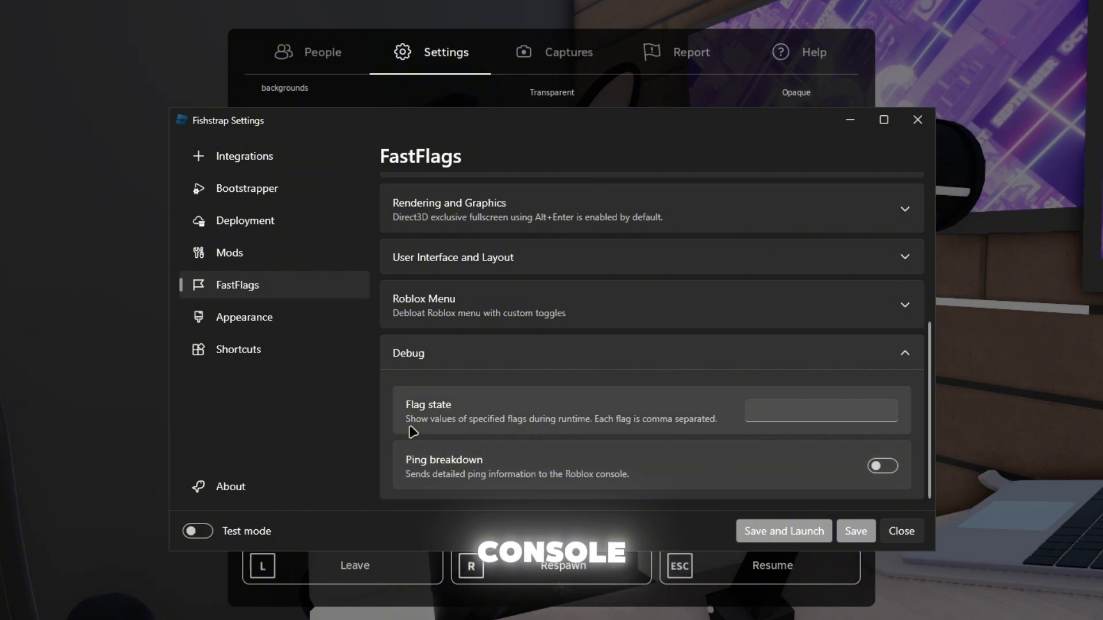
pyautogui.moveTo(532, 433)
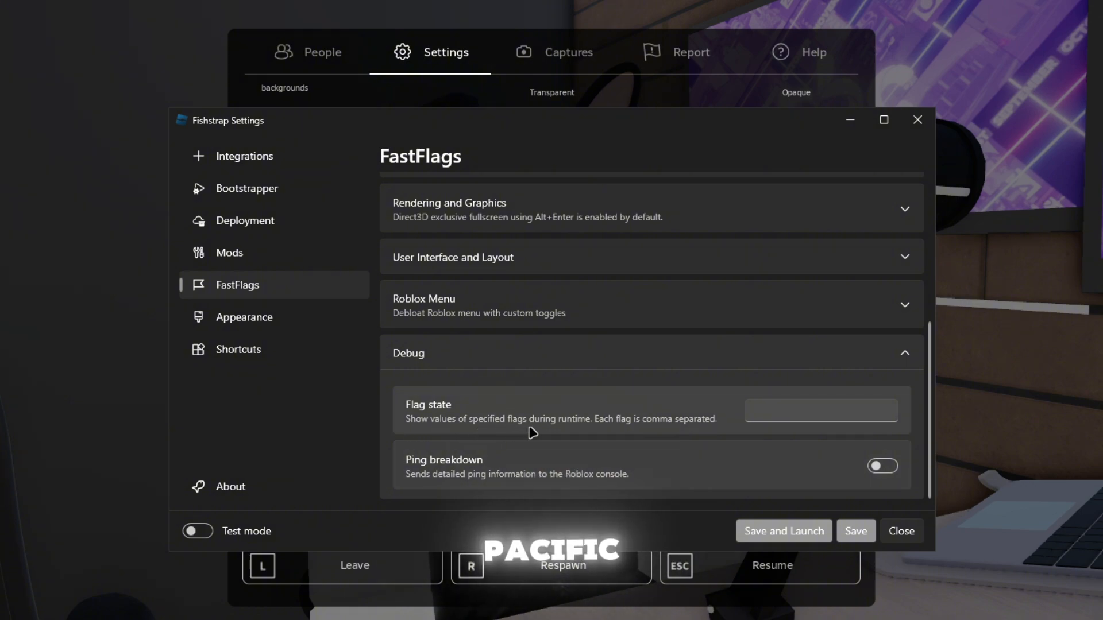
pyautogui.moveTo(614, 435)
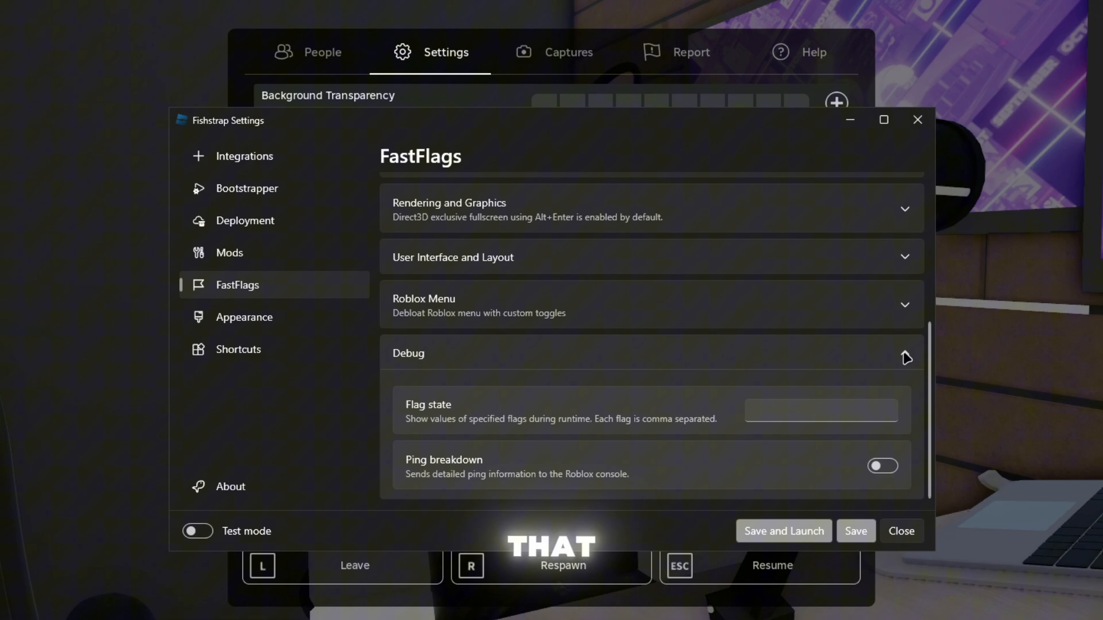
# Step: Browse the Debug and Rendering and Graphics preset sections
pyautogui.scroll(3)
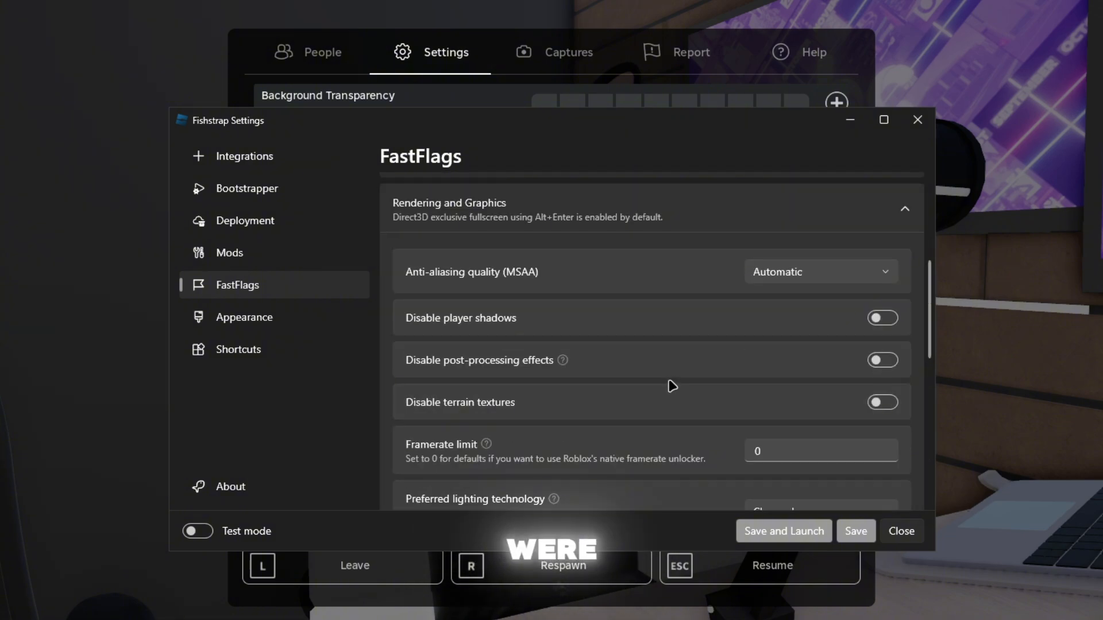
pyautogui.scroll(-3)
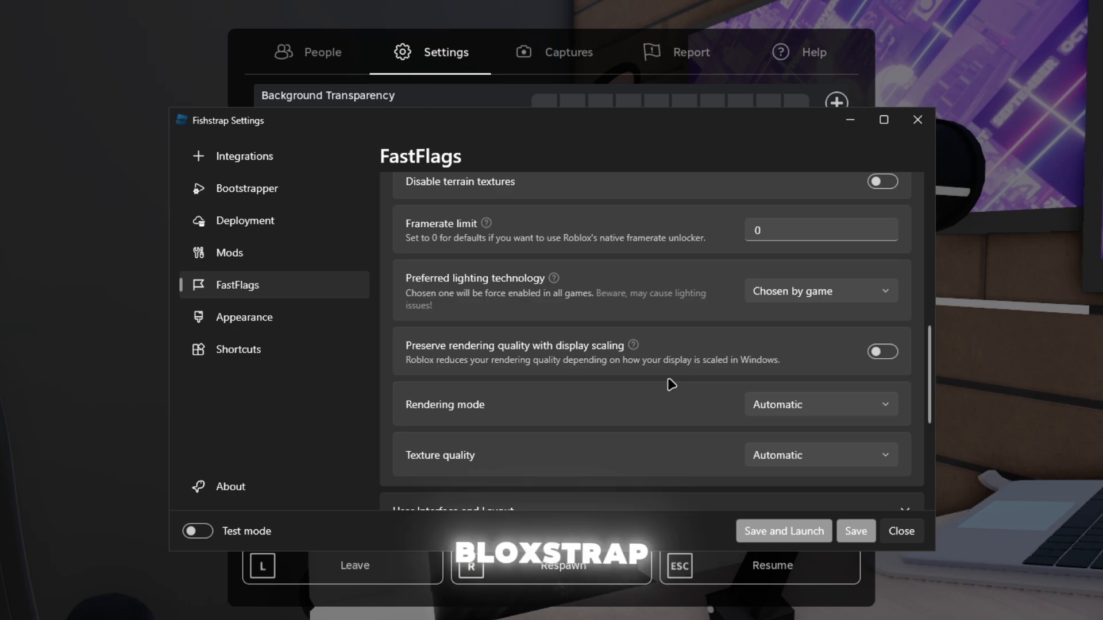
pyautogui.scroll(3)
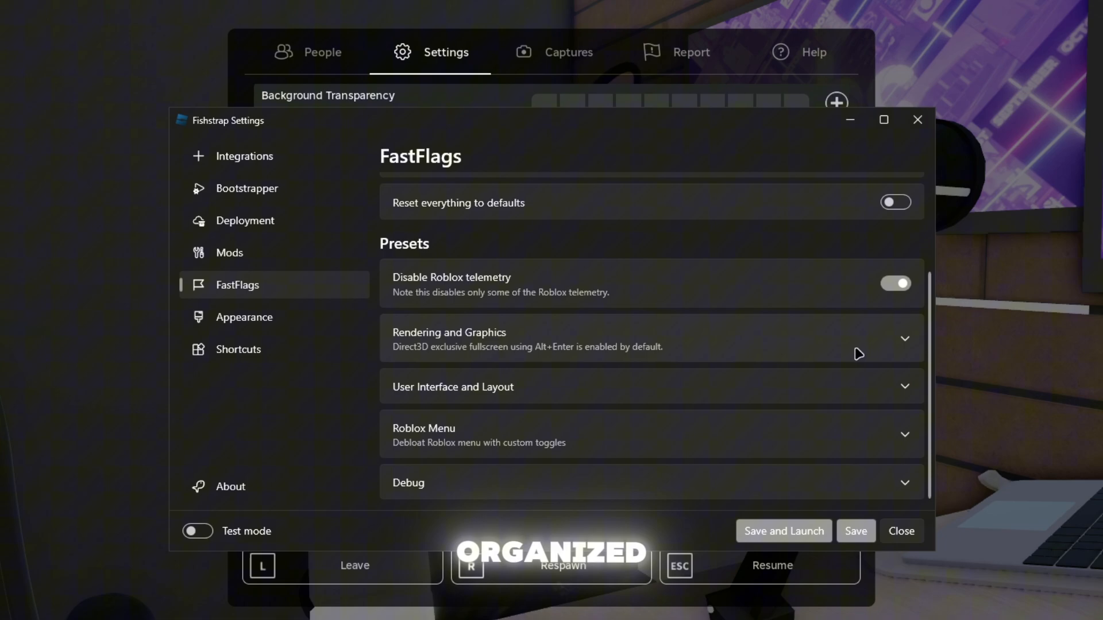
# Step: Pass through Appearance and FastFlags to reopen Deployment with its production channel version details
pyautogui.click(244, 316)
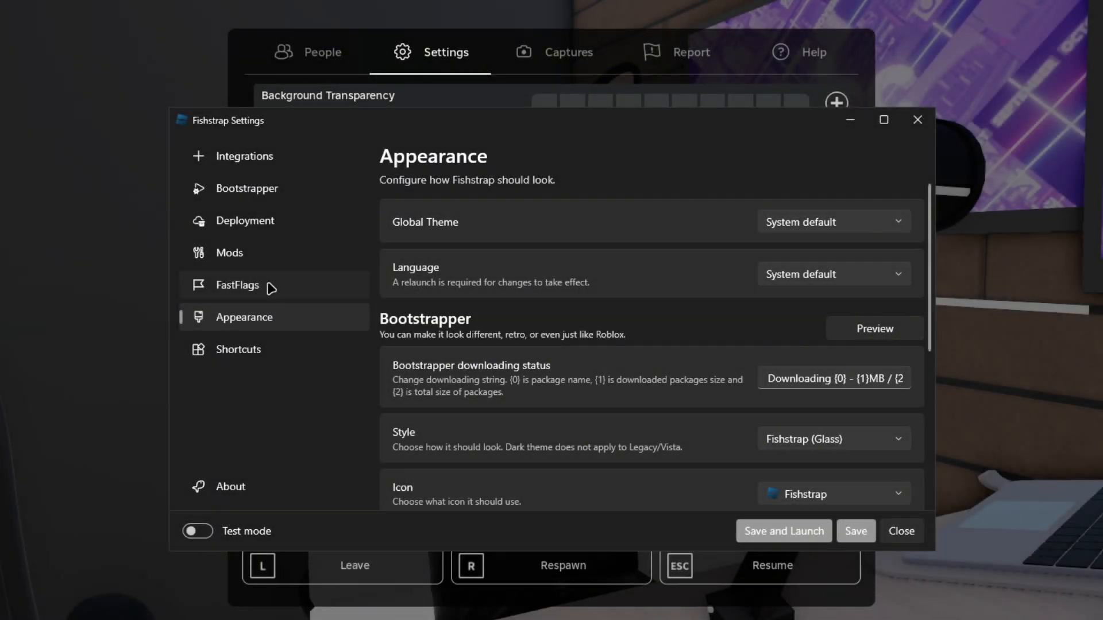
pyautogui.click(237, 285)
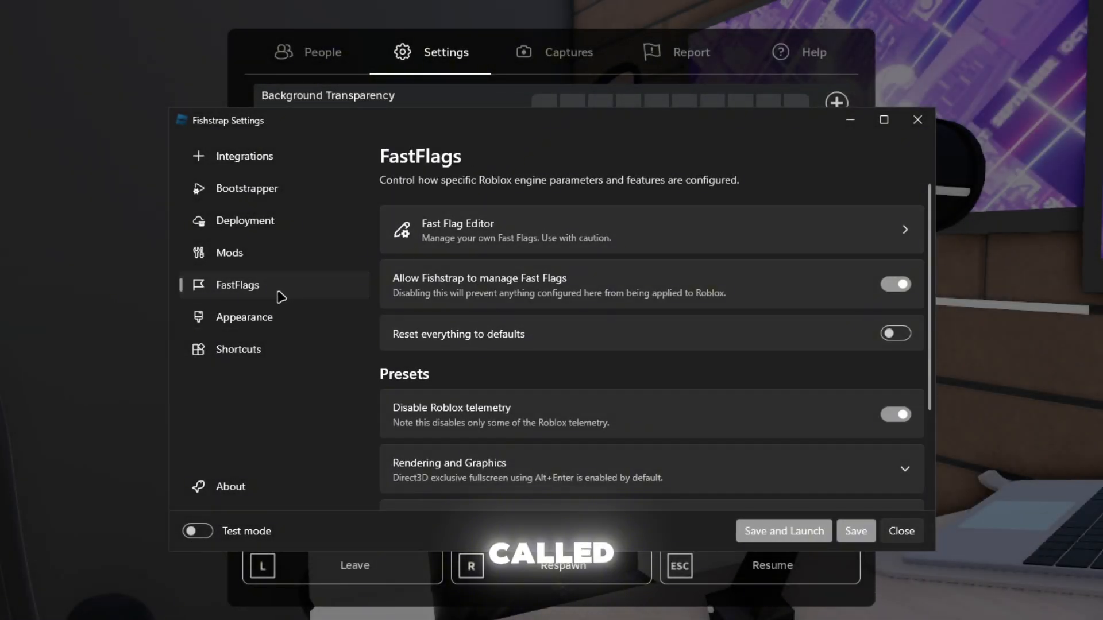
pyautogui.scroll(-3)
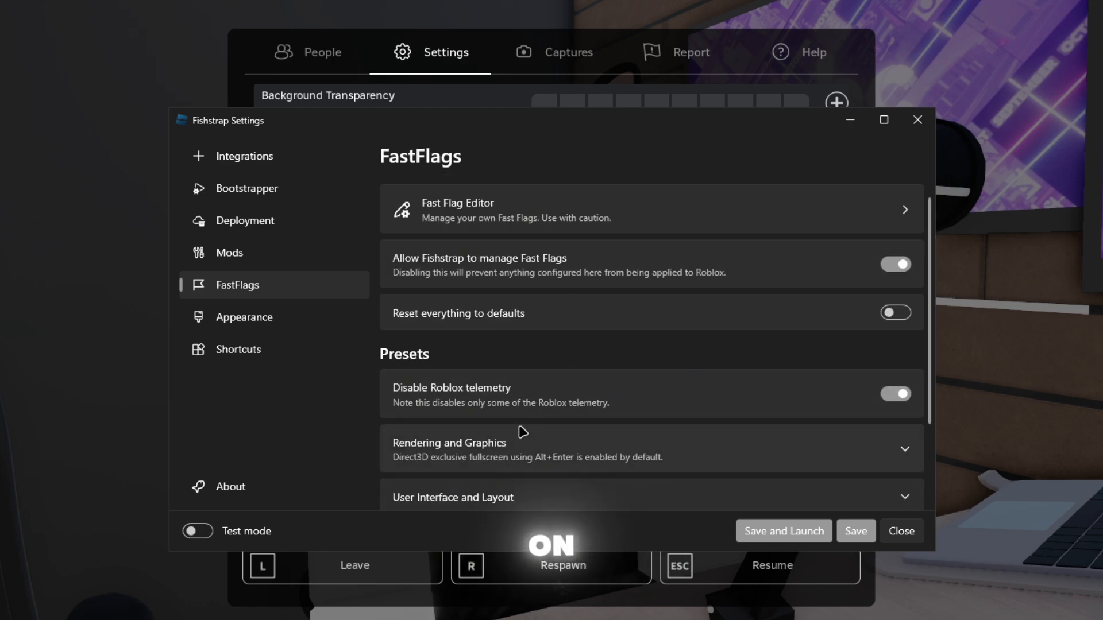
pyautogui.click(245, 220)
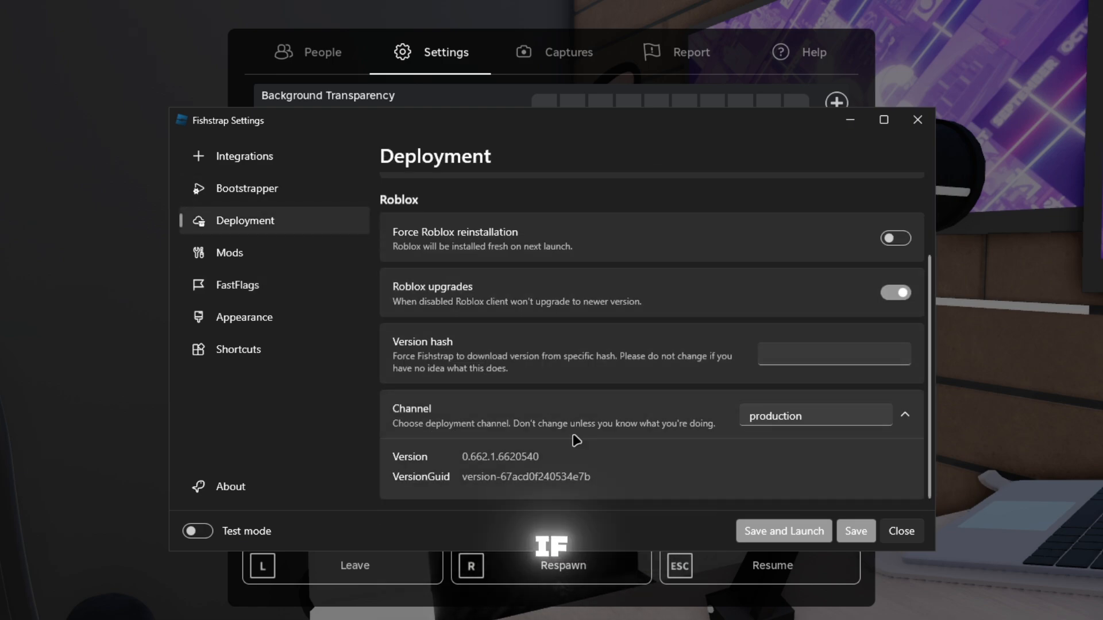
# Step: Open the Bootstrapper page with its multi-instance launching and Ansel support options
pyautogui.click(247, 188)
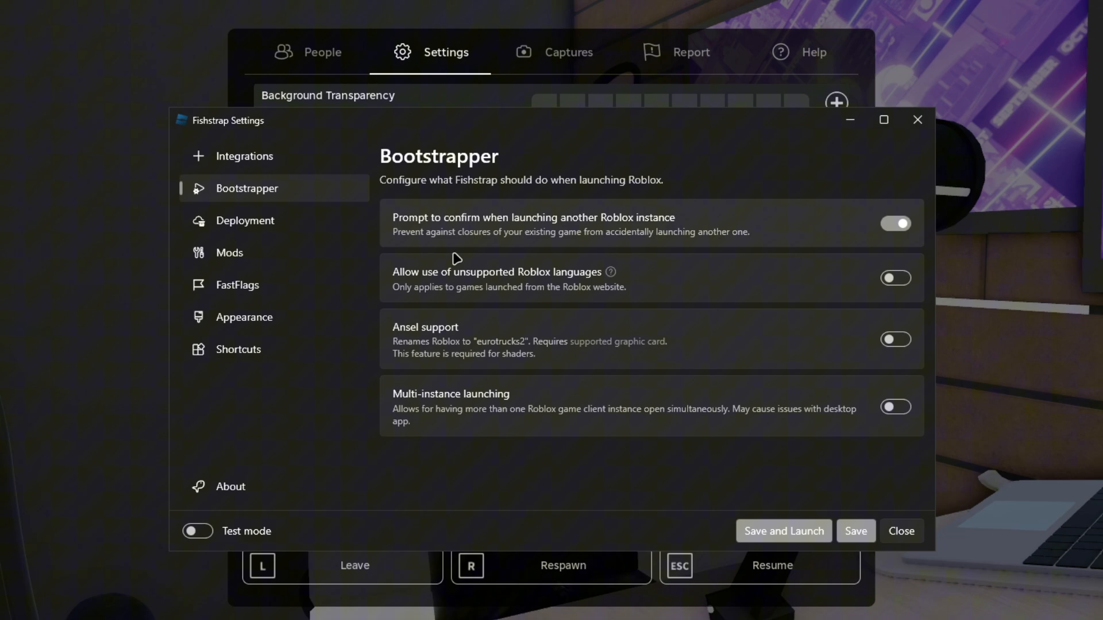
pyautogui.moveTo(415, 406)
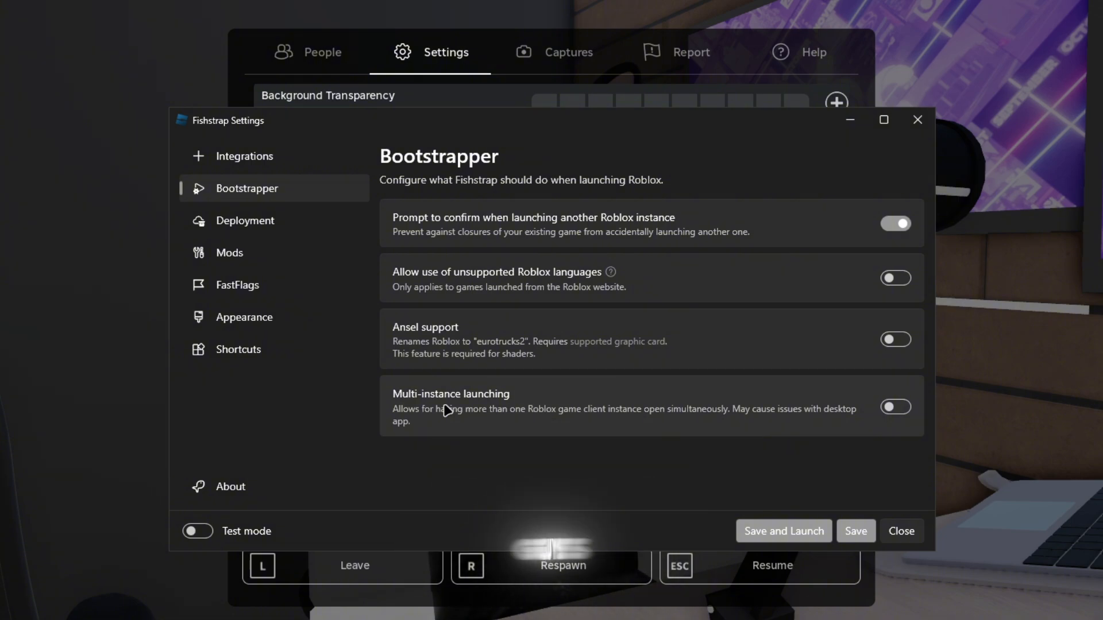
pyautogui.moveTo(455, 397)
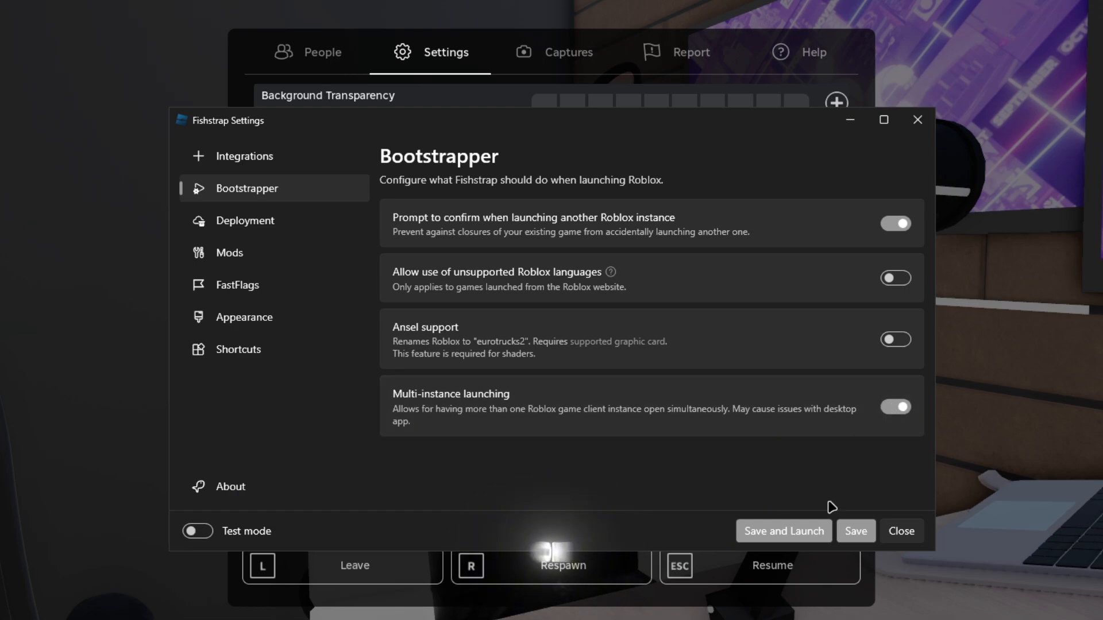
pyautogui.moveTo(872, 472)
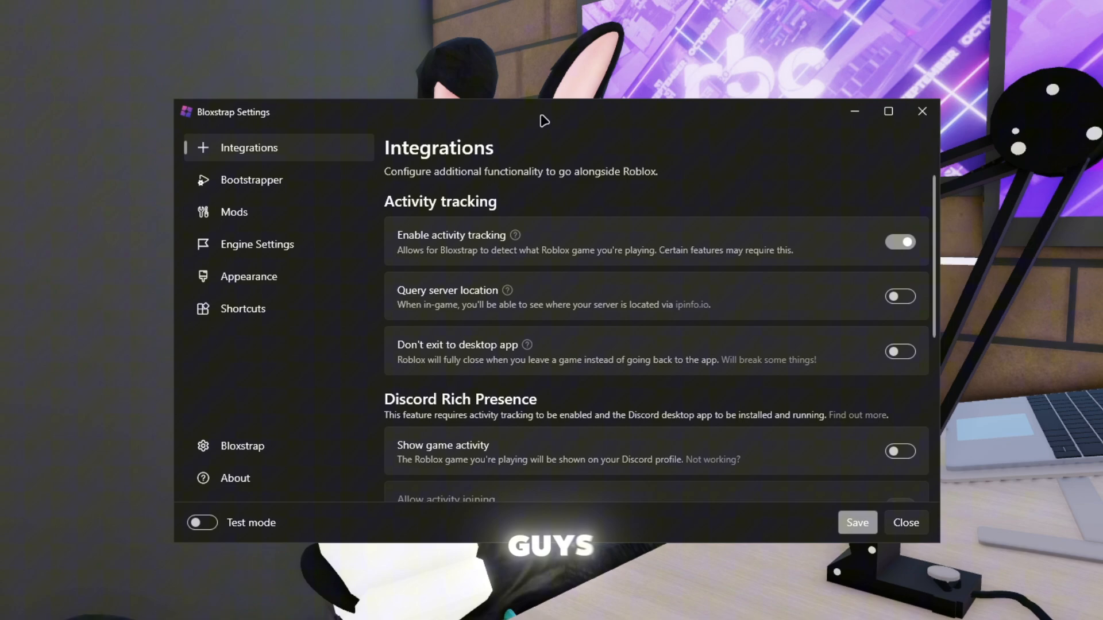
pyautogui.moveTo(251, 180)
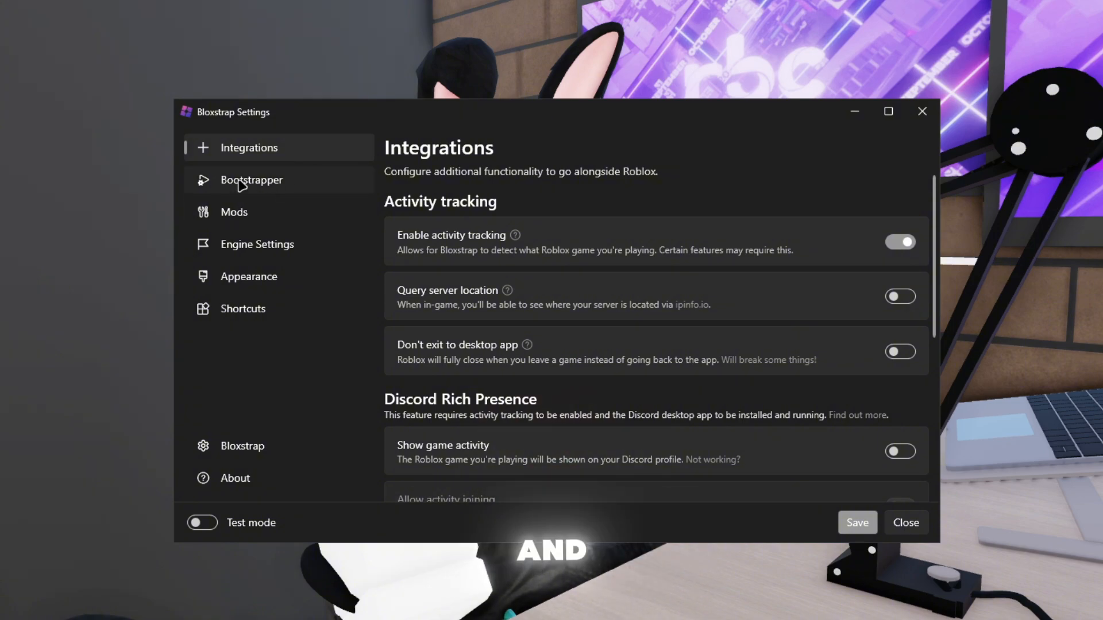
pyautogui.moveTo(247, 249)
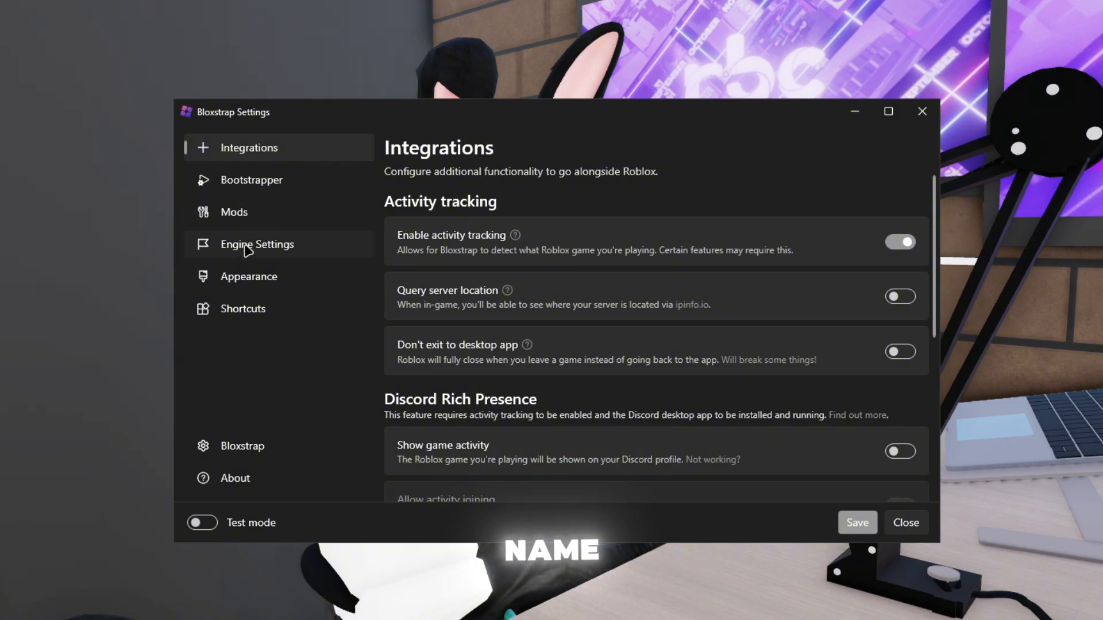
# Step: Review Bloxstrap's Bootstrapper options, then view the Mods page's old death sound and cursor options
pyautogui.click(252, 180)
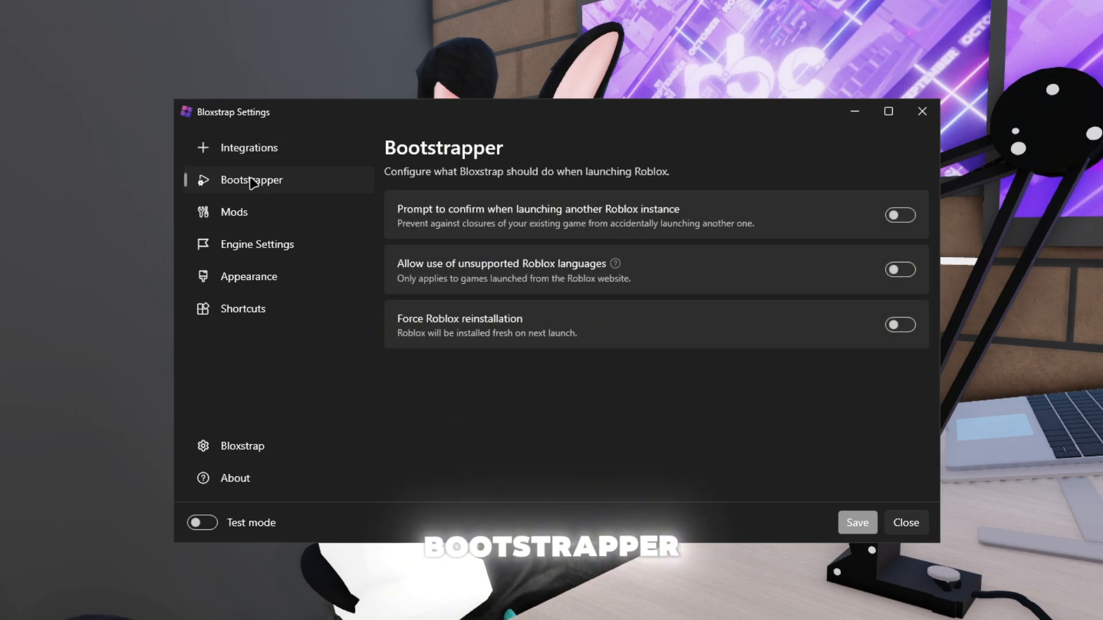
pyautogui.moveTo(455, 206)
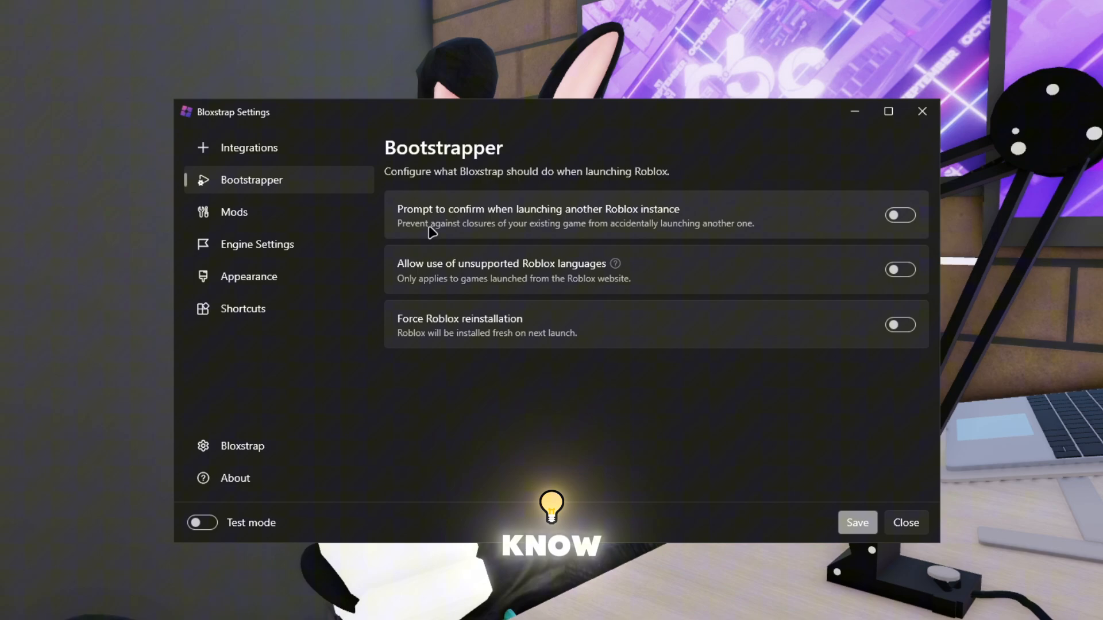
pyautogui.moveTo(452, 322)
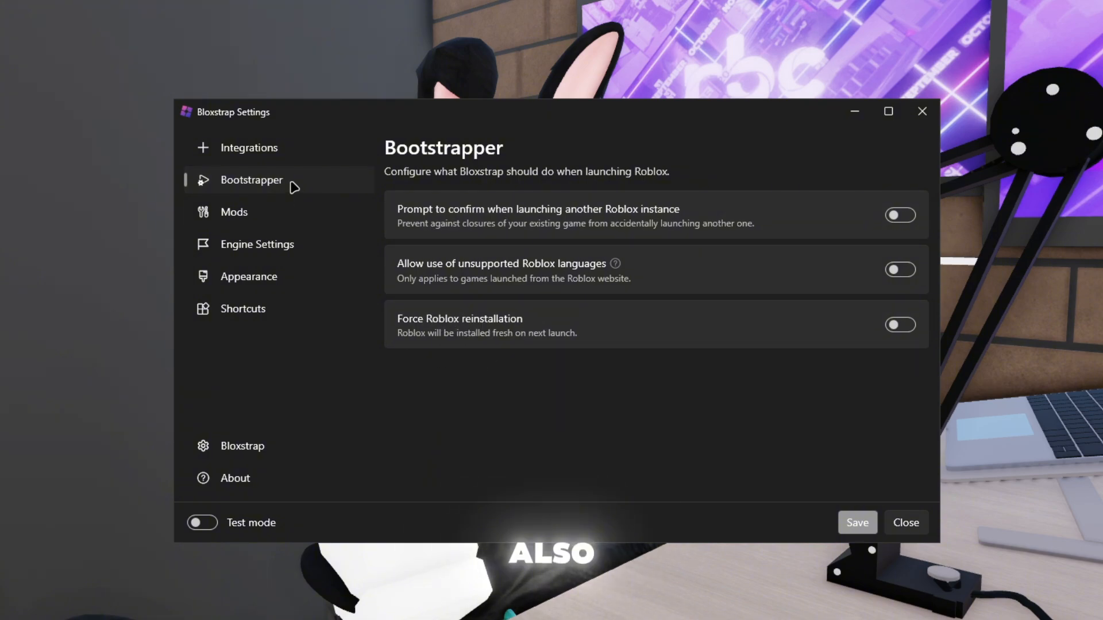
pyautogui.click(234, 212)
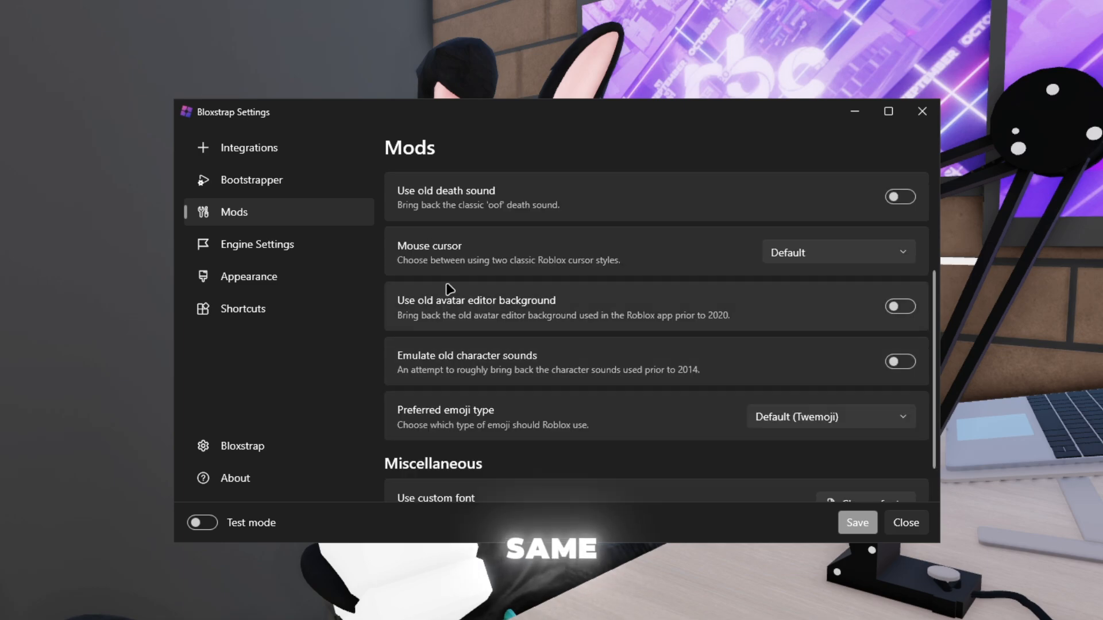
# Step: Browse Bloxstrap's Engine Settings presets and open the Fast Flag Editor at the bottom
pyautogui.click(257, 244)
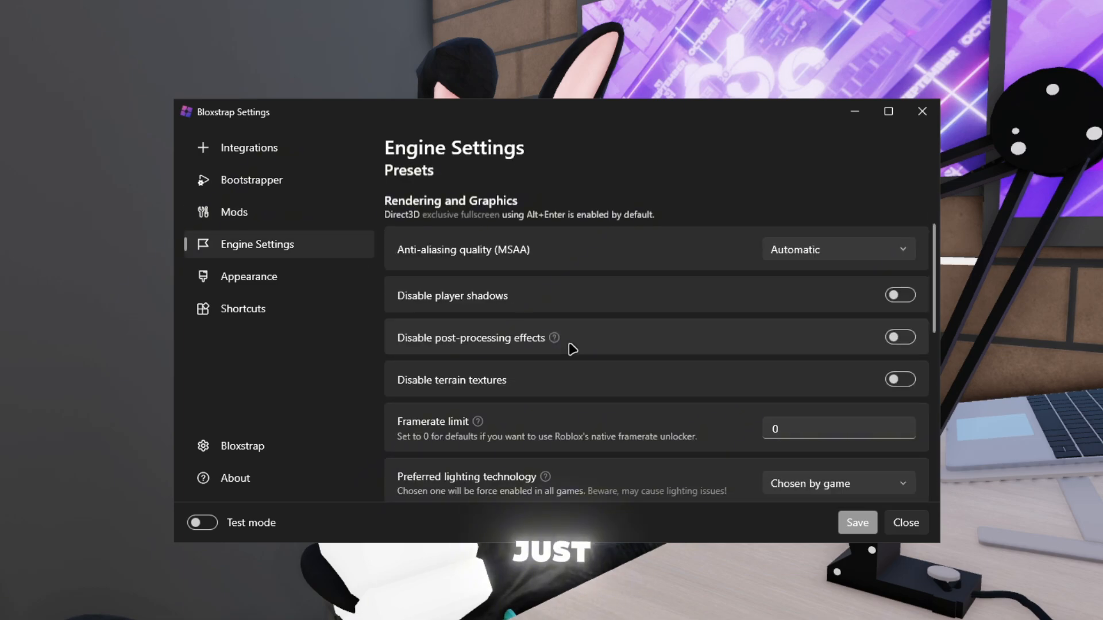
pyautogui.scroll(-3)
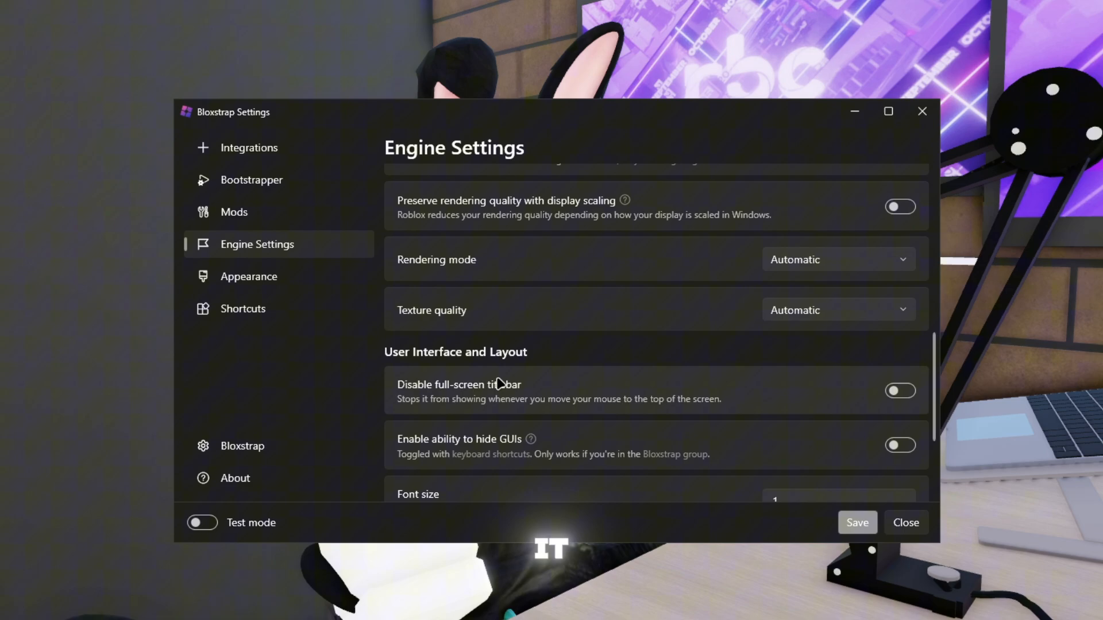
pyautogui.scroll(-3)
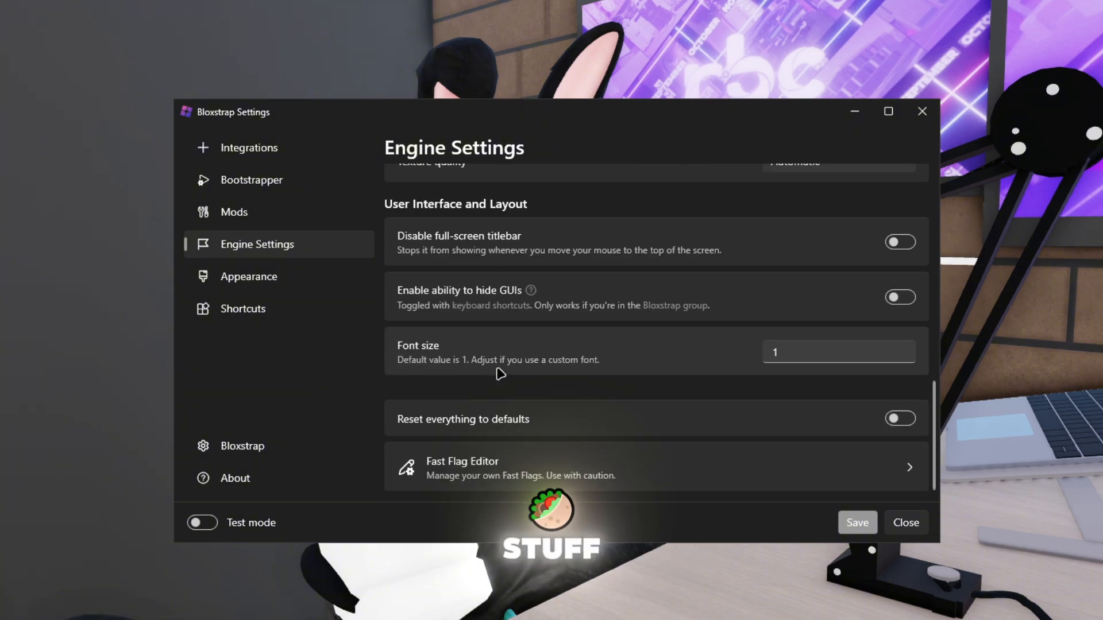
pyautogui.scroll(3)
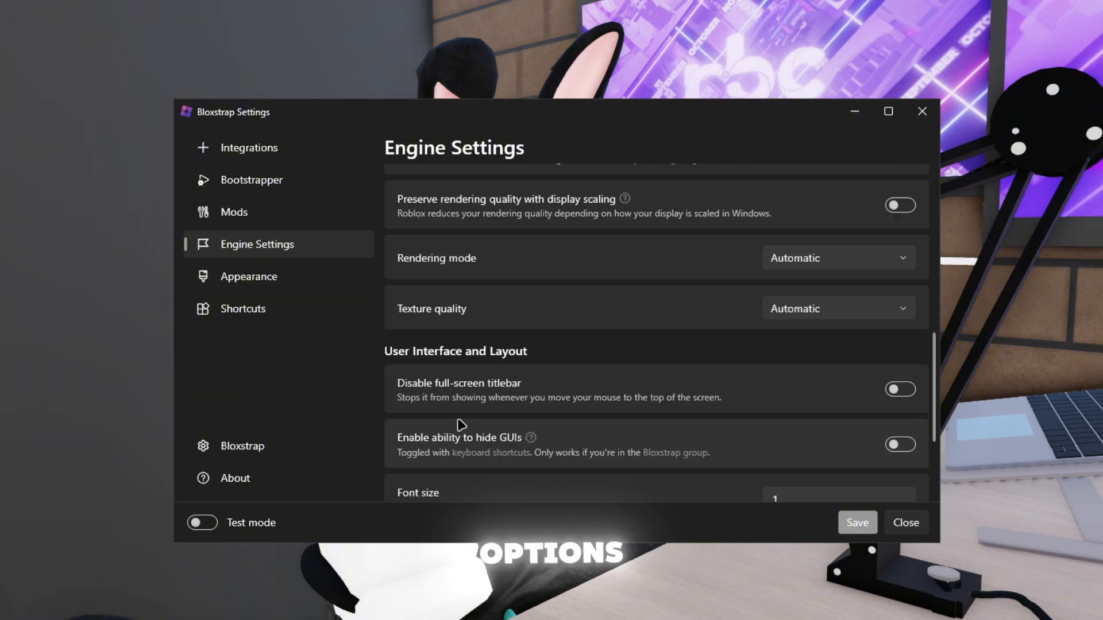
pyautogui.scroll(3)
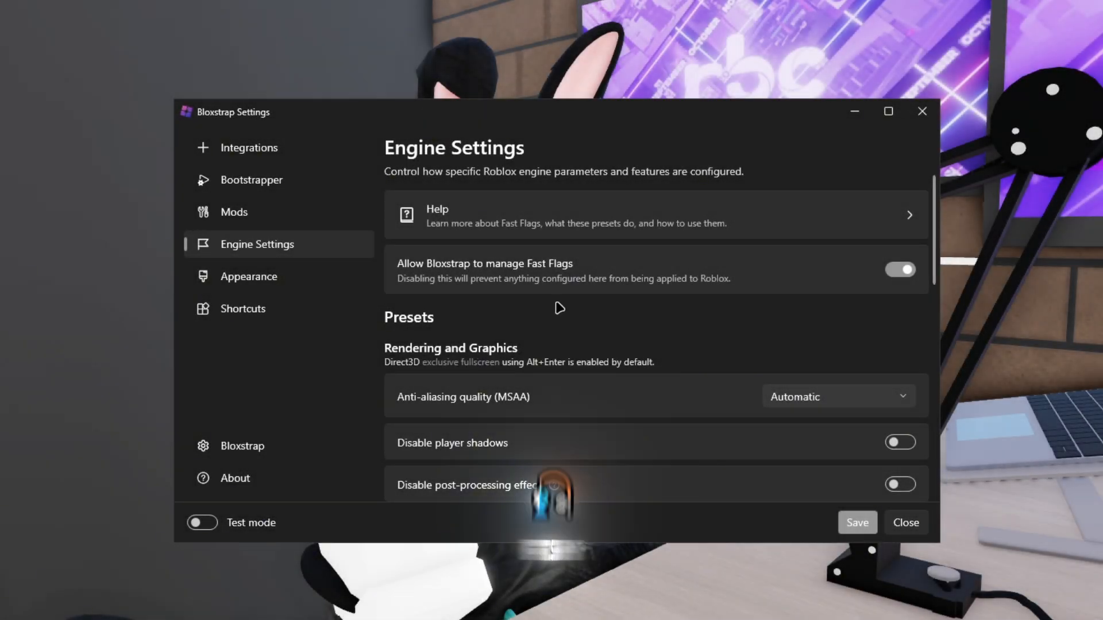
pyautogui.scroll(-3)
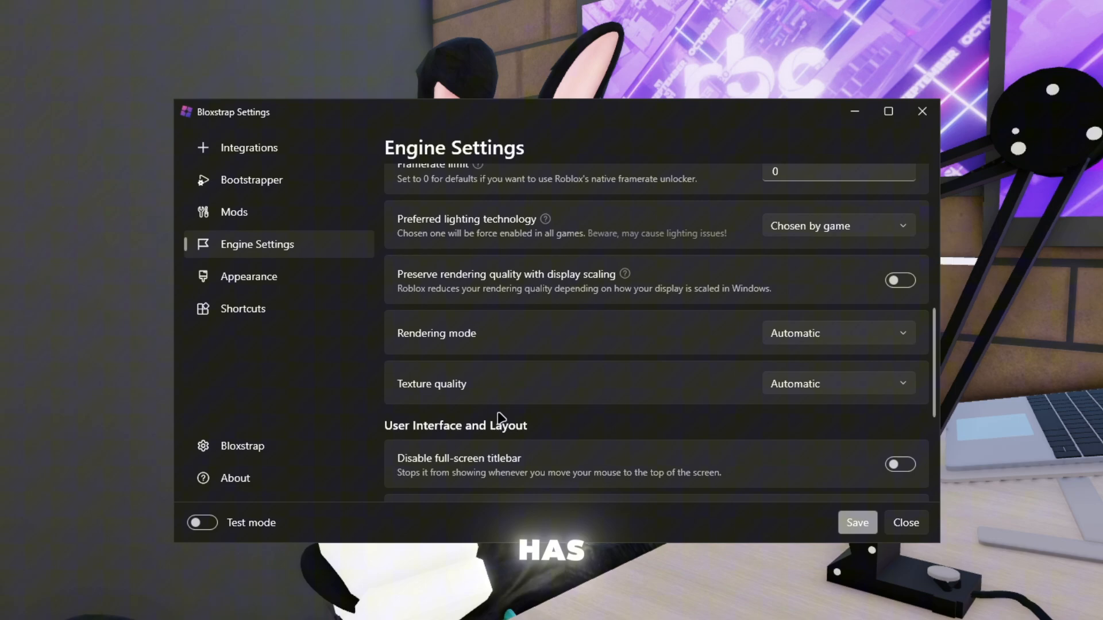
pyautogui.scroll(-3)
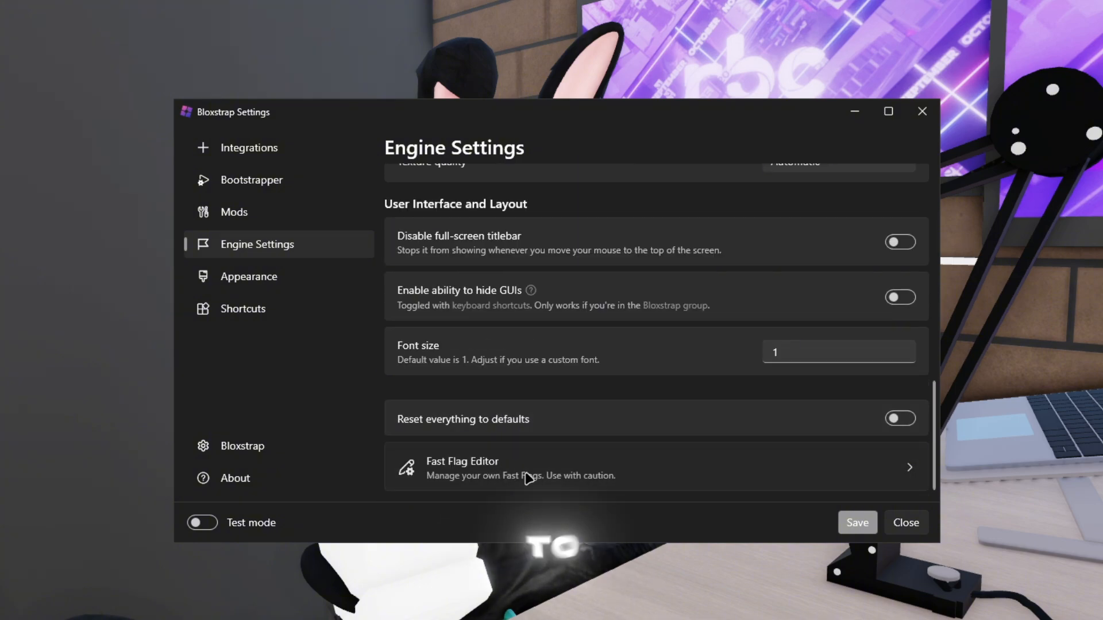
pyautogui.click(520, 467)
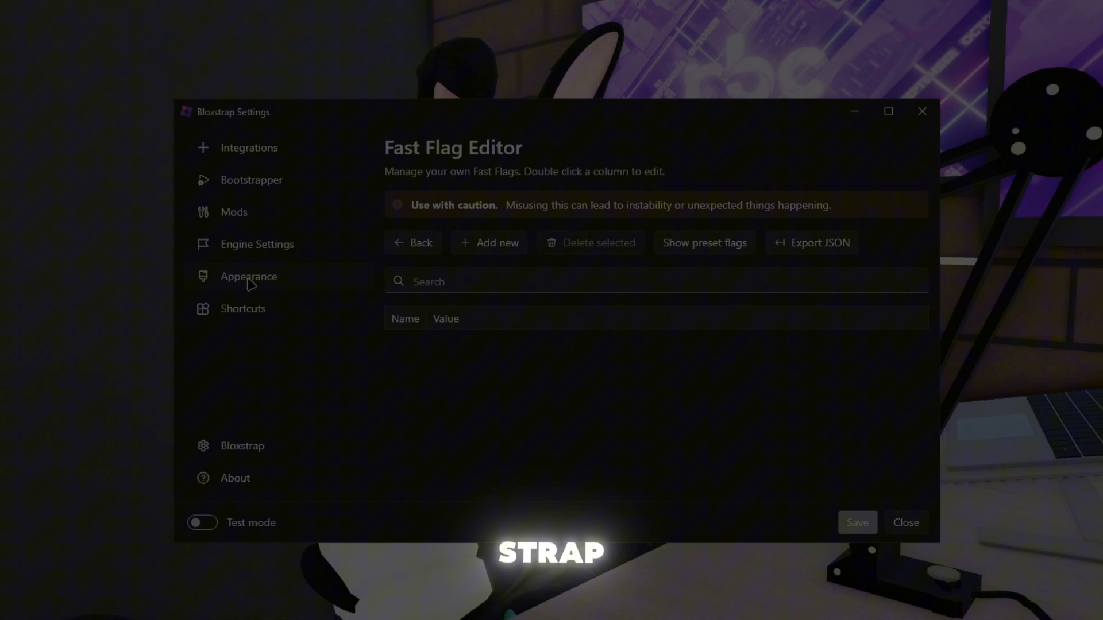
# Step: Visit Bloxstrap's Appearance page, then scroll down through Engine Settings
pyautogui.click(248, 275)
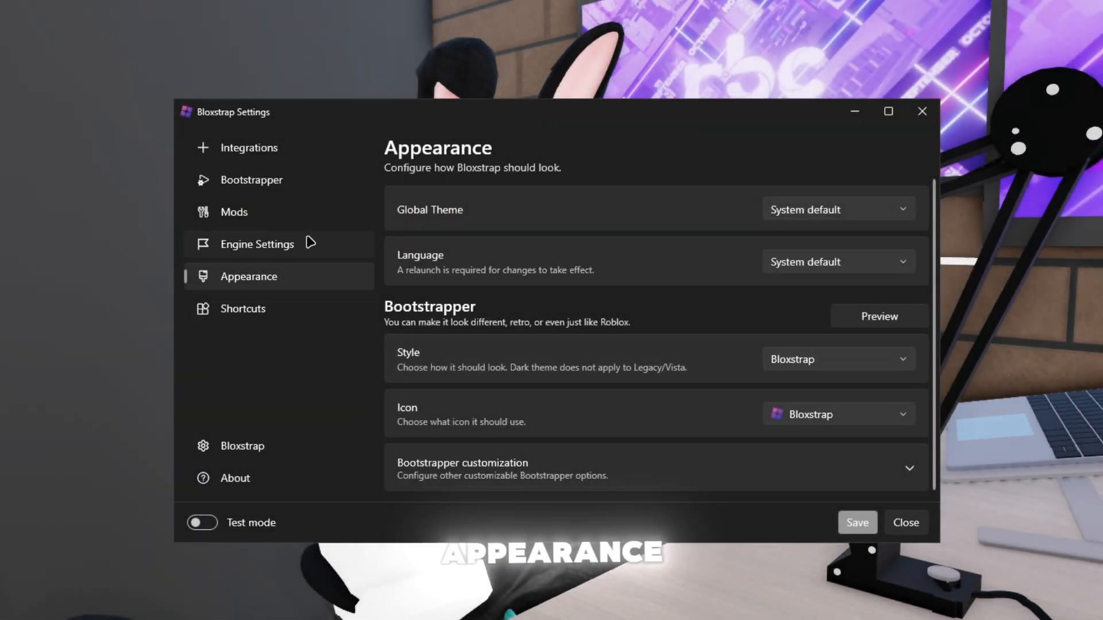
pyautogui.click(257, 244)
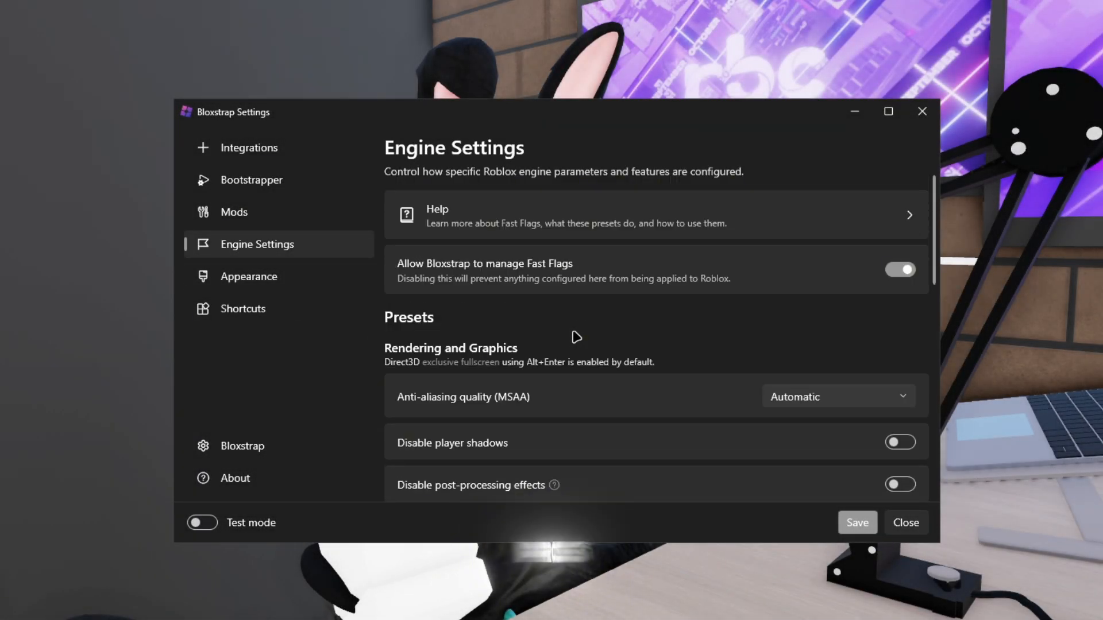
pyautogui.scroll(-3)
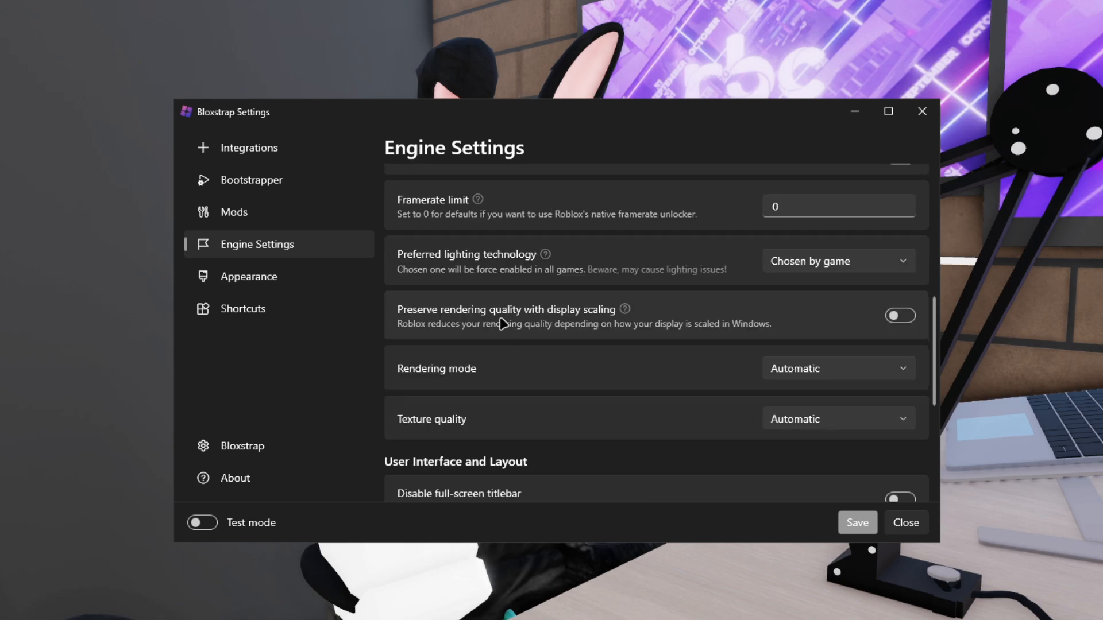
# Step: Preview the Mods page cursor styles keeping Default, then scroll Engine Settings presets again
pyautogui.click(232, 212)
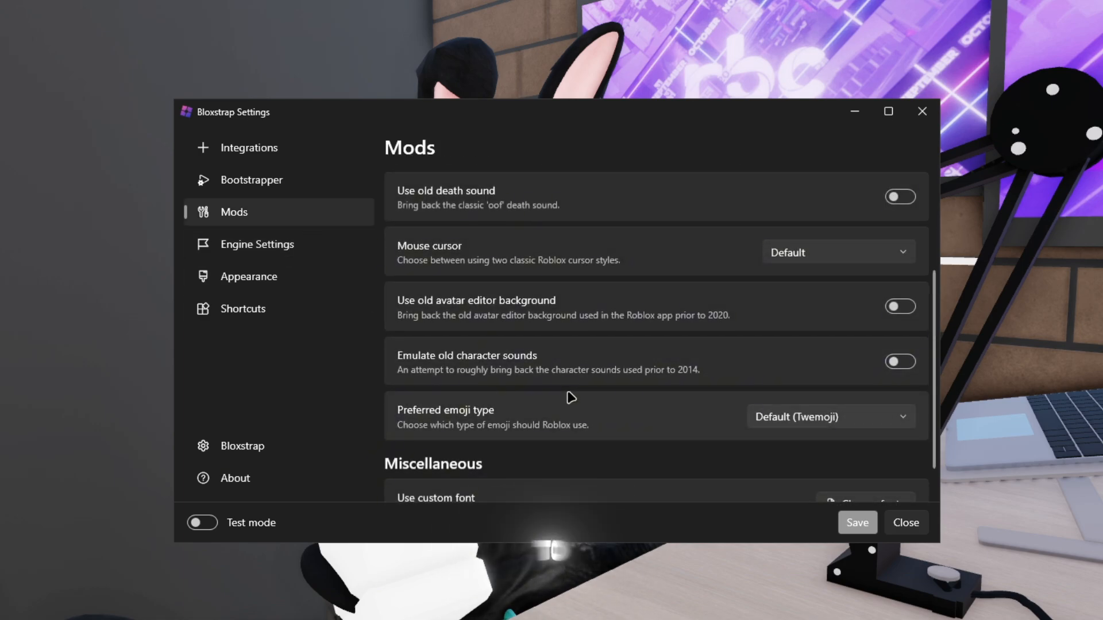
pyautogui.click(837, 252)
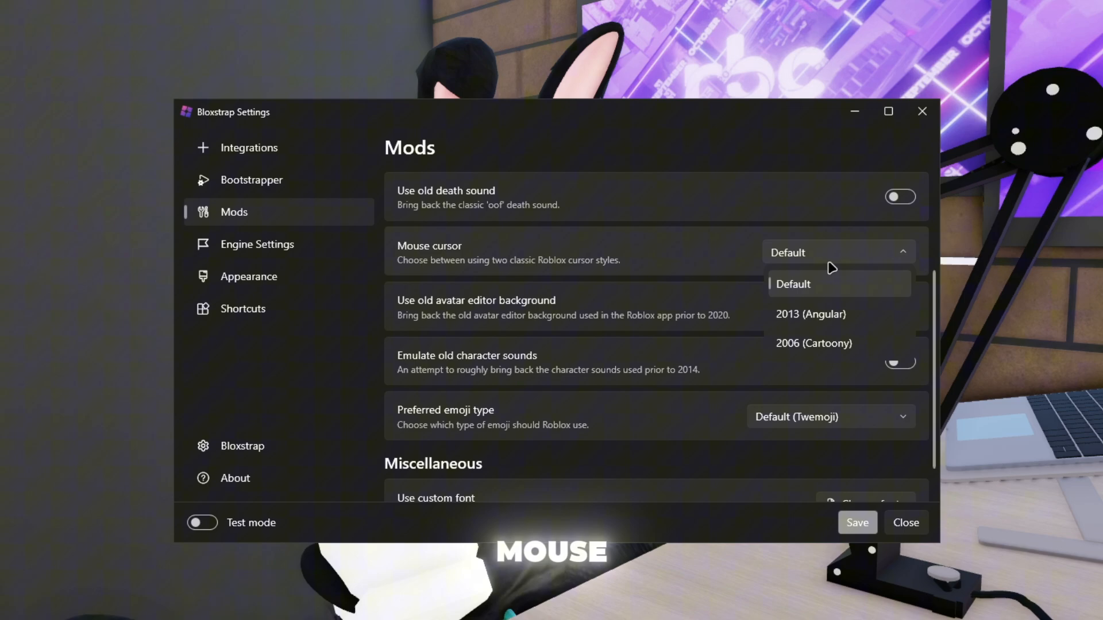
pyautogui.click(793, 284)
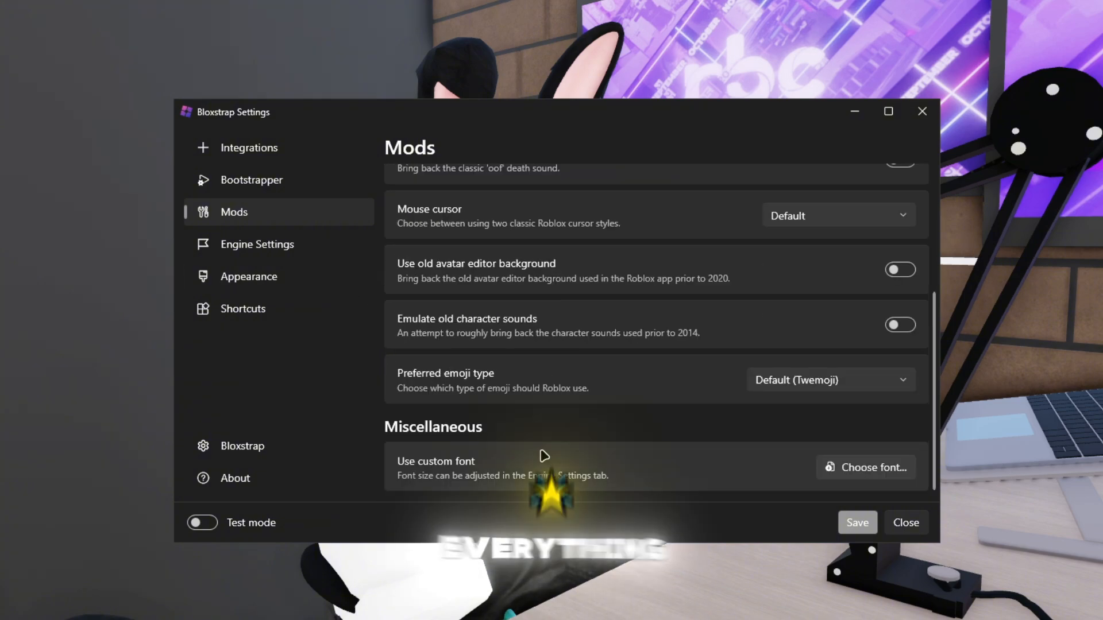
pyautogui.click(258, 244)
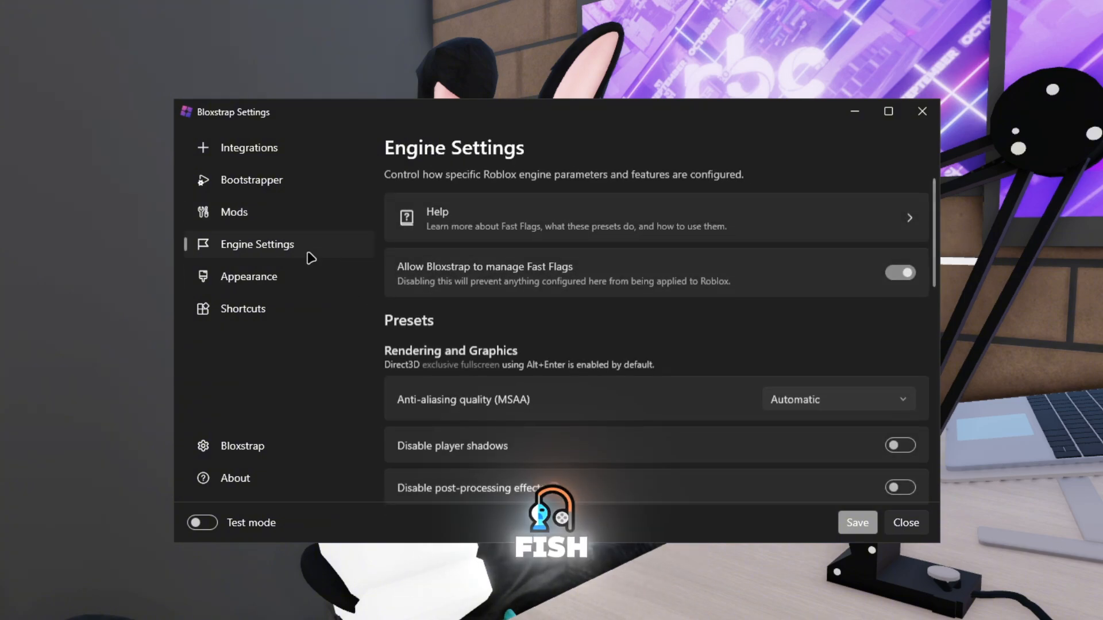
pyautogui.scroll(-3)
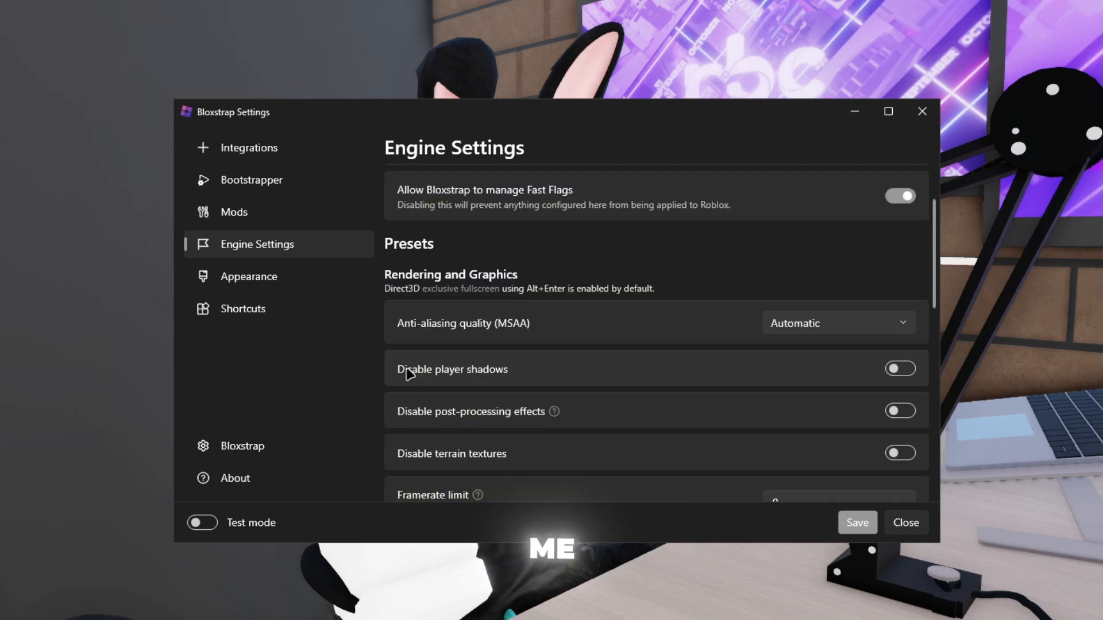
pyautogui.scroll(-3)
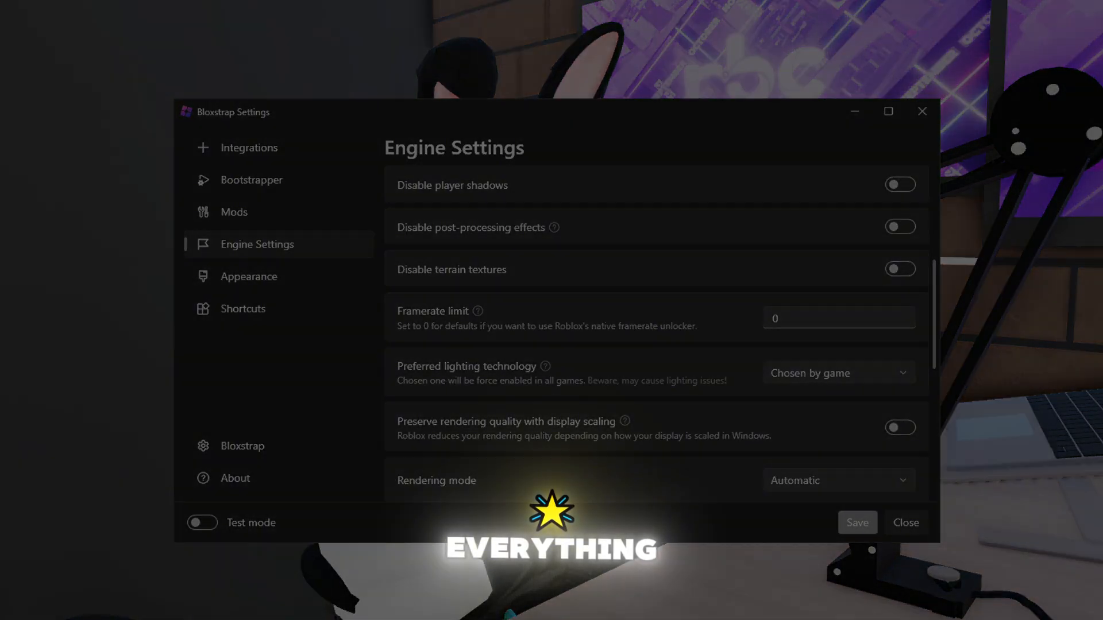